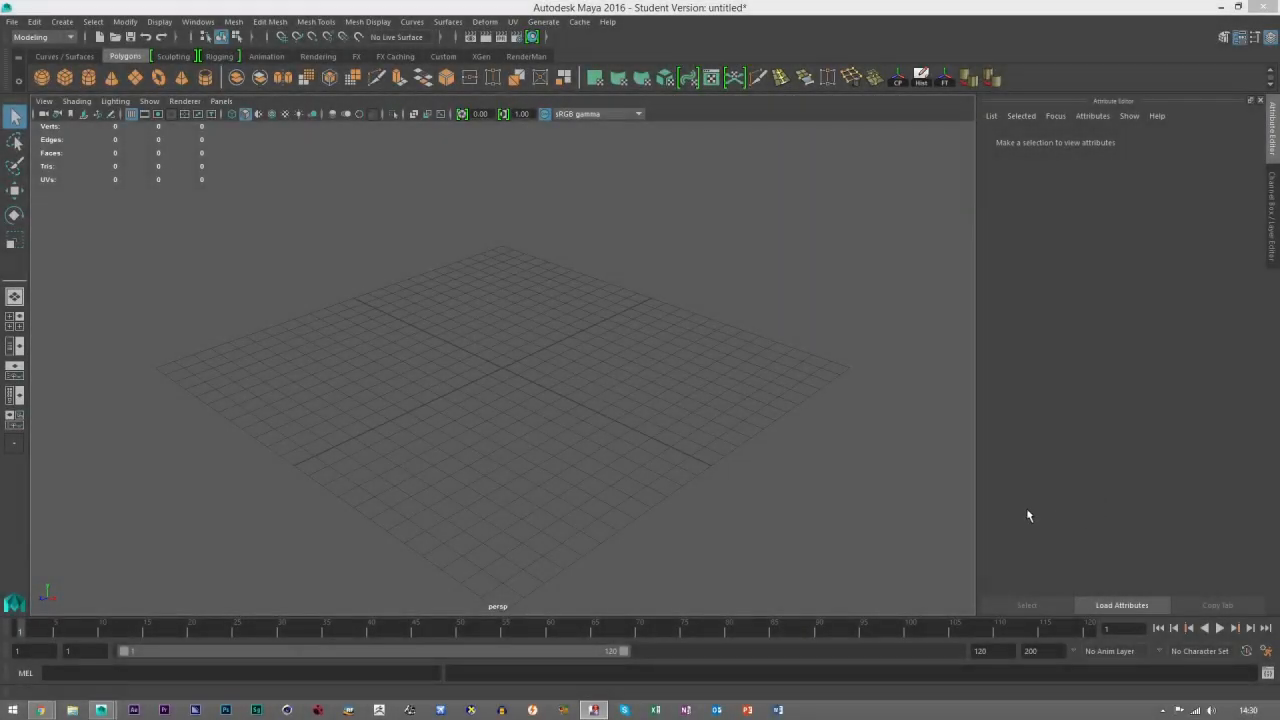
mouse_move(1018, 476)
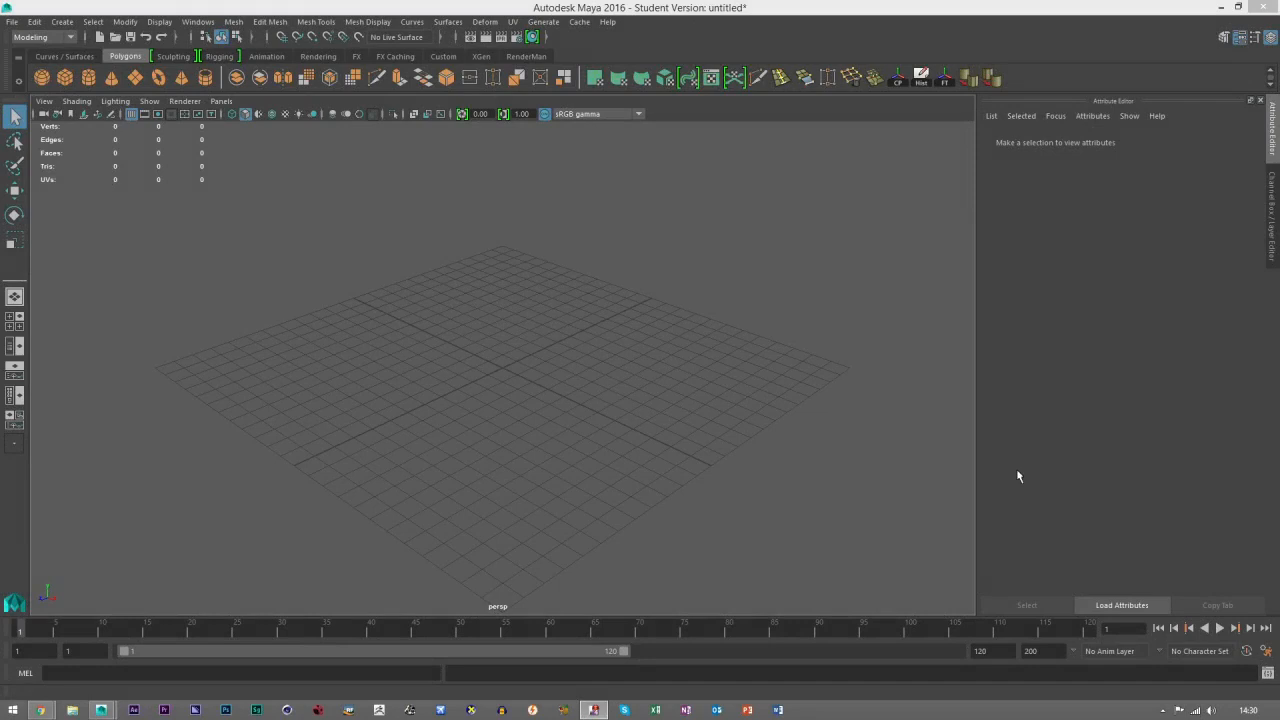
mouse_move(56, 30)
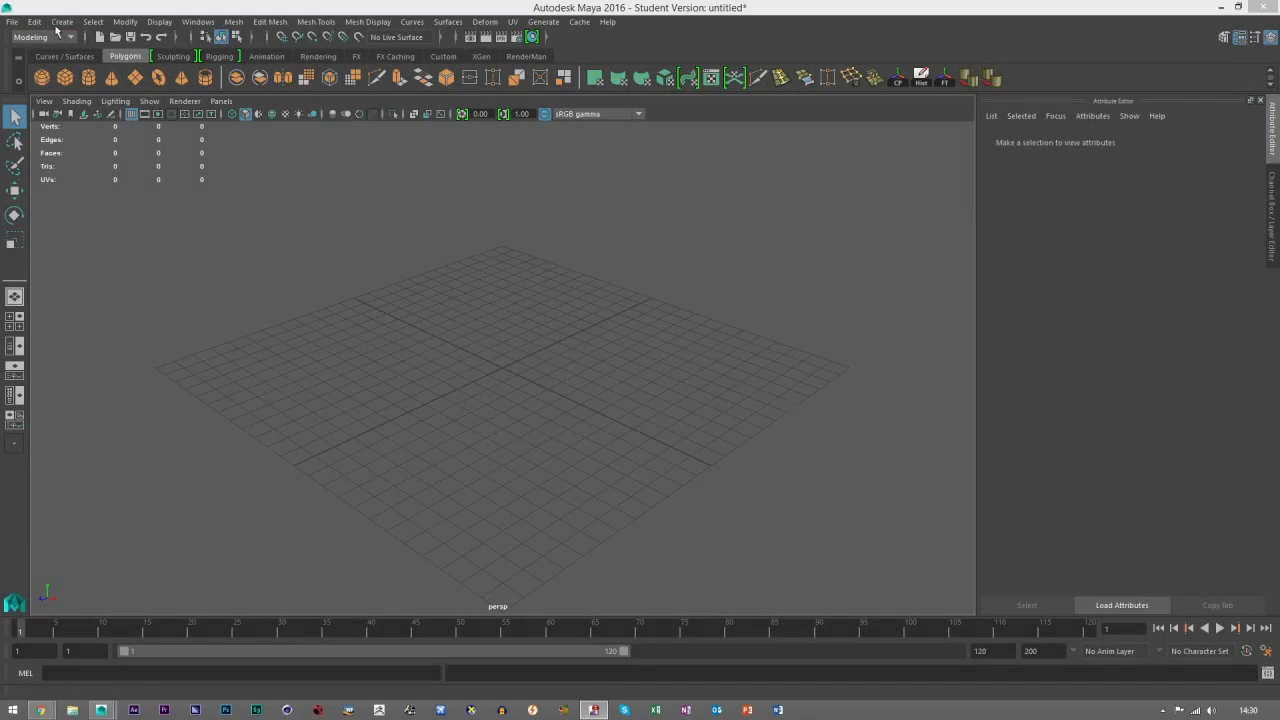
mouse_move(584, 8)
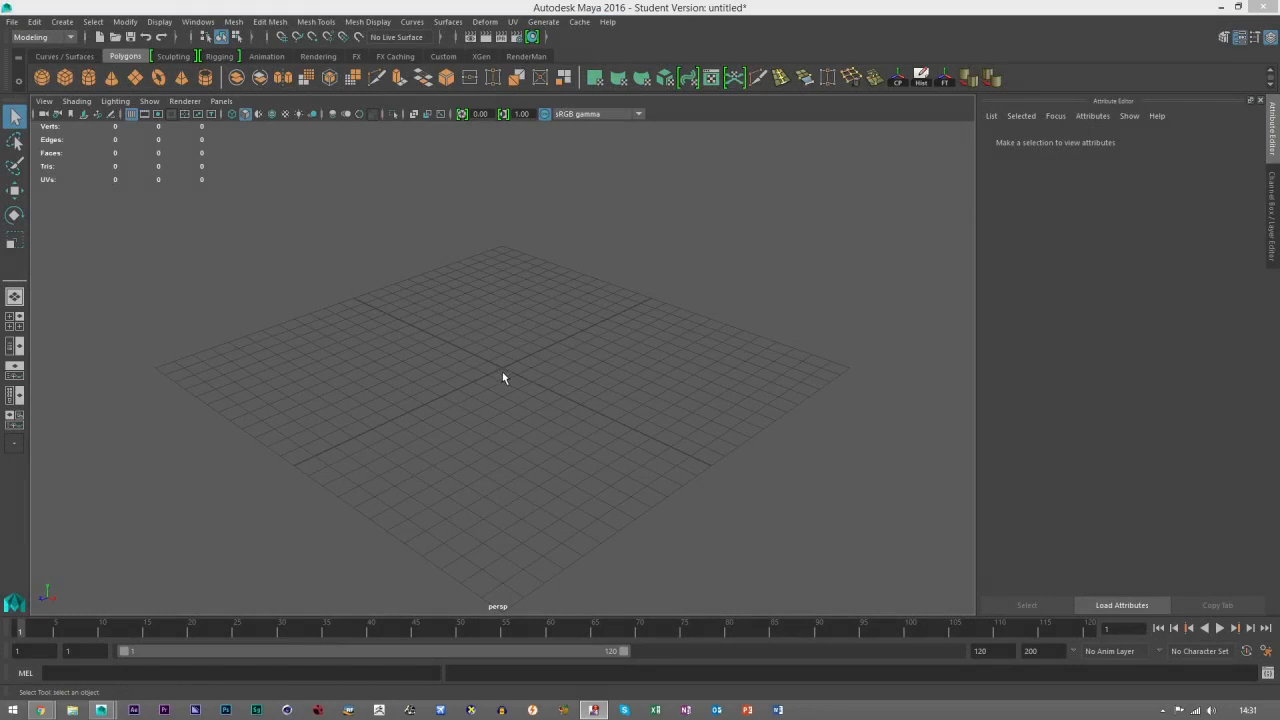
mouse_move(1148, 16)
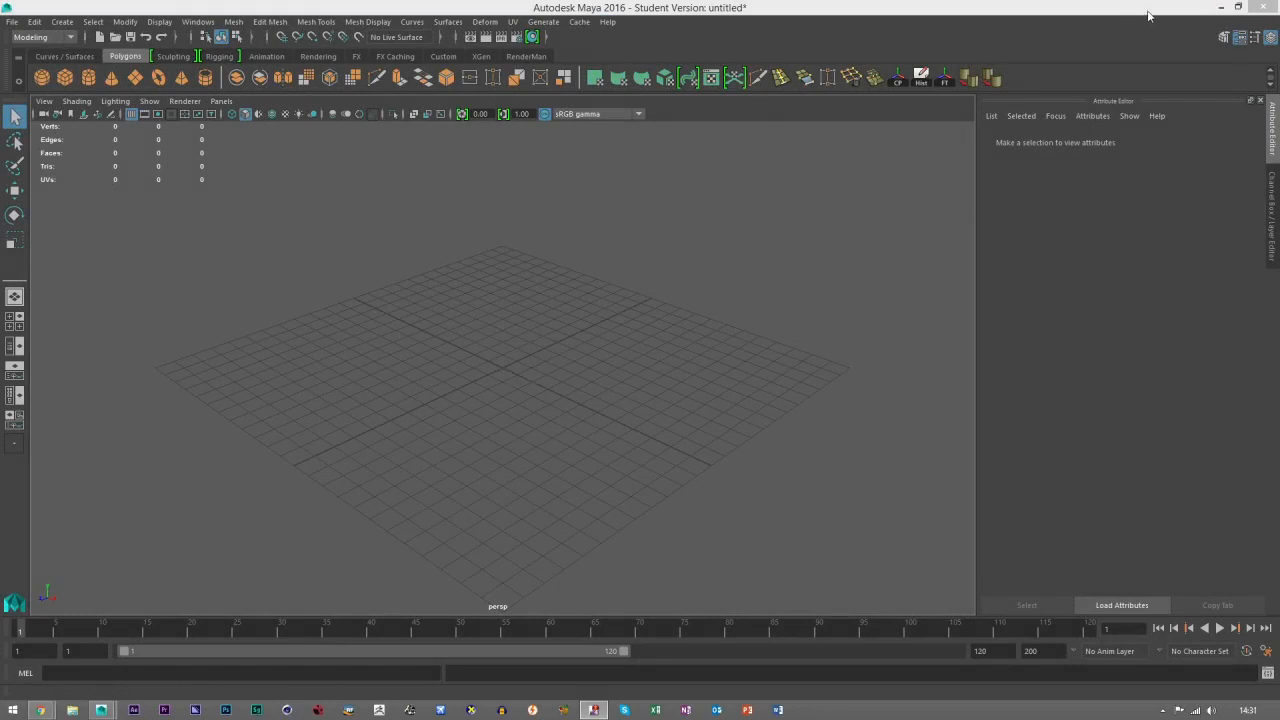
mouse_move(1204, 12)
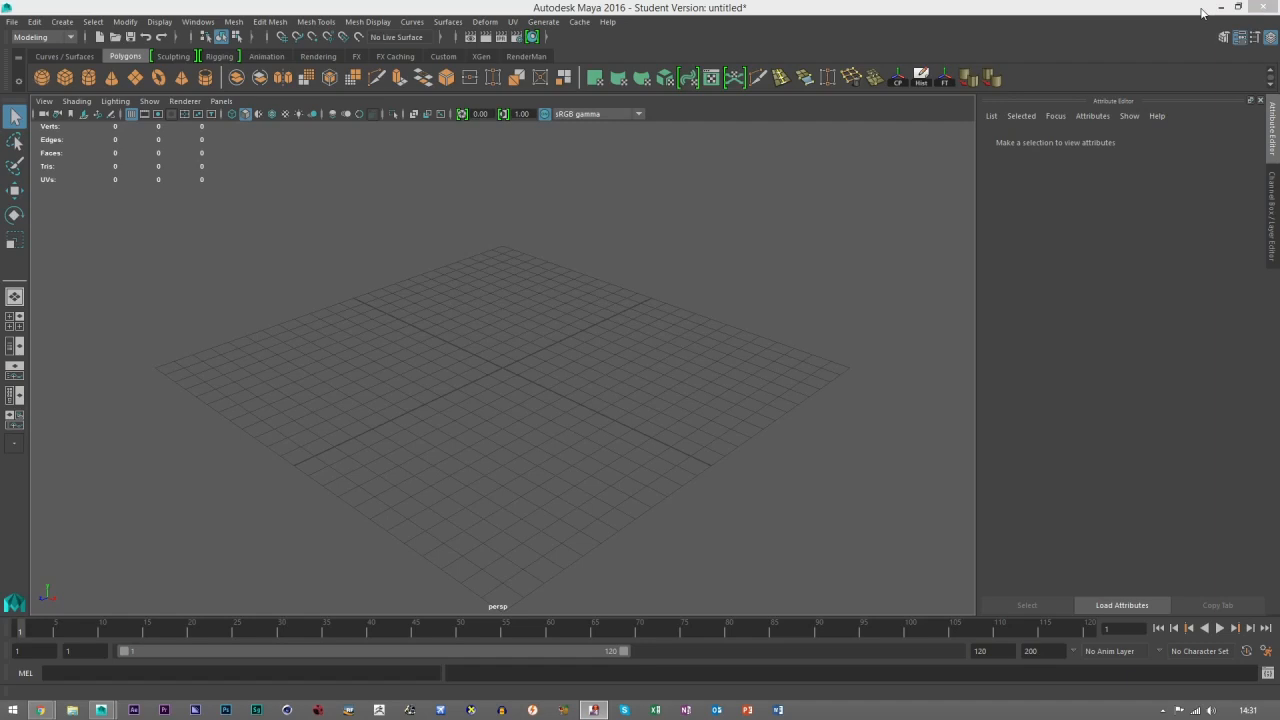
Minimize Maya and clear the desktop icon selection so the reference images are visible.
left_click(1236, 8)
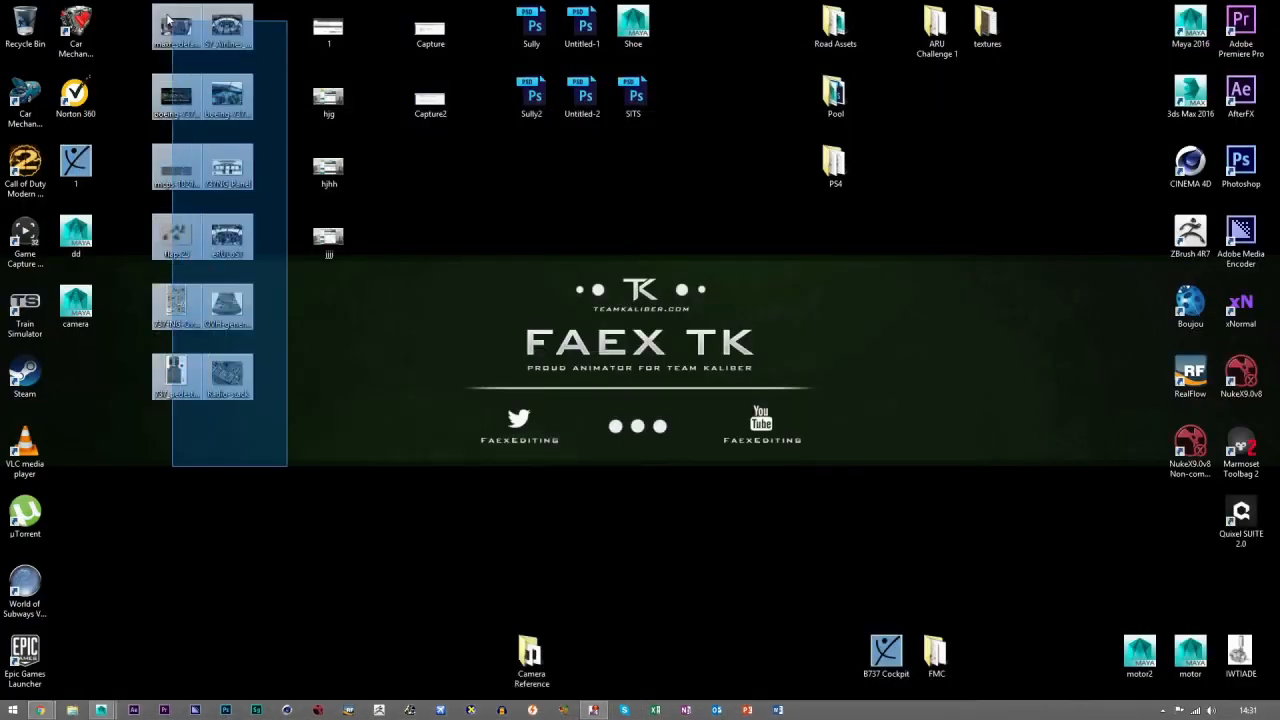
left_click(312, 412)
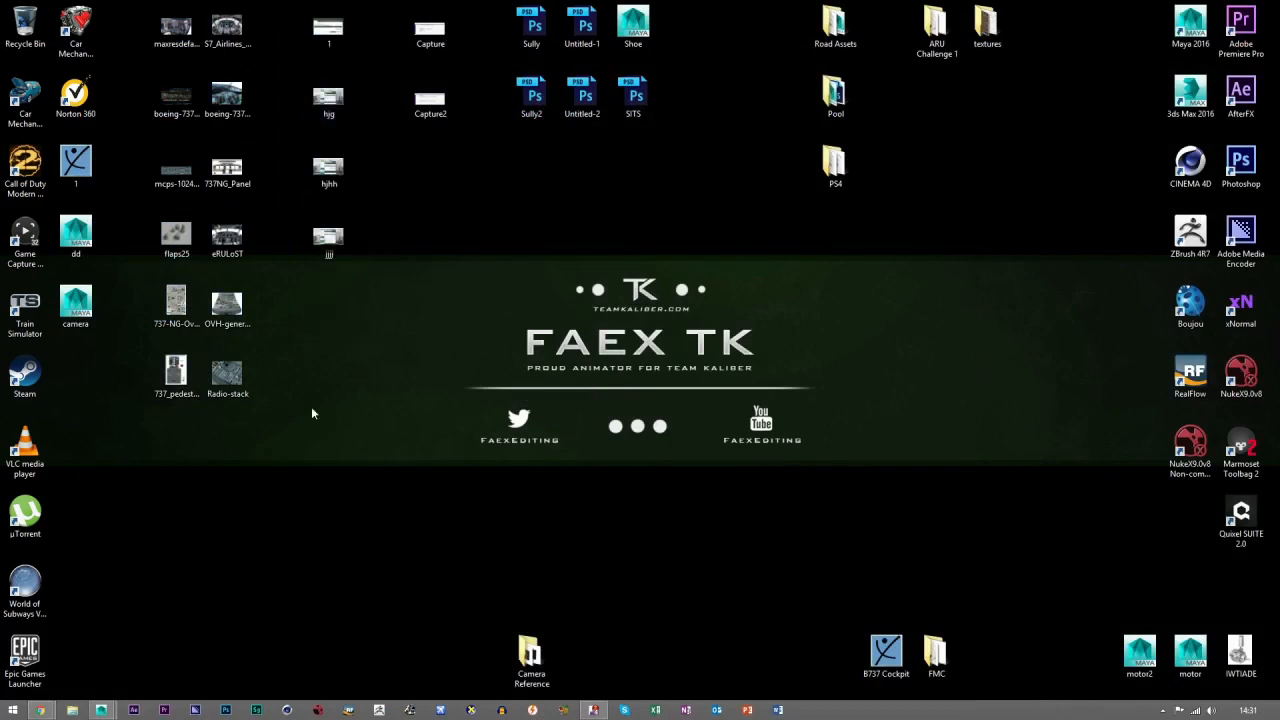
mouse_move(864, 476)
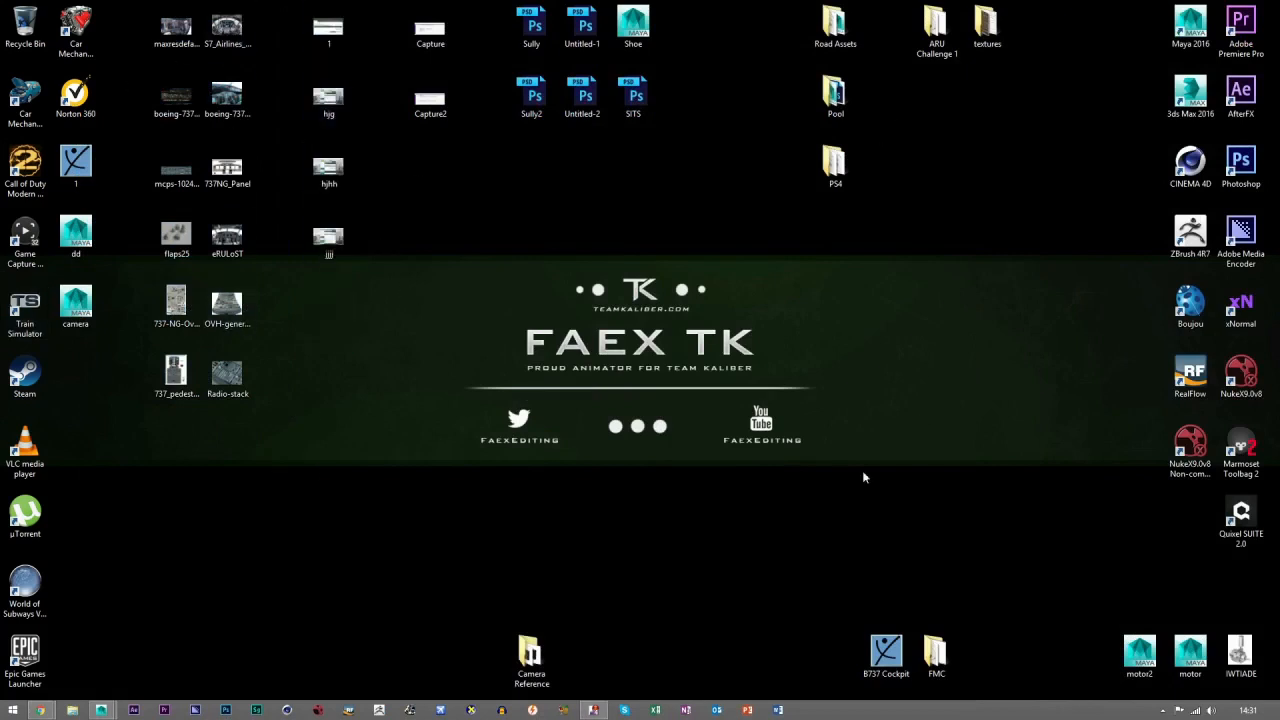
mouse_move(376, 396)
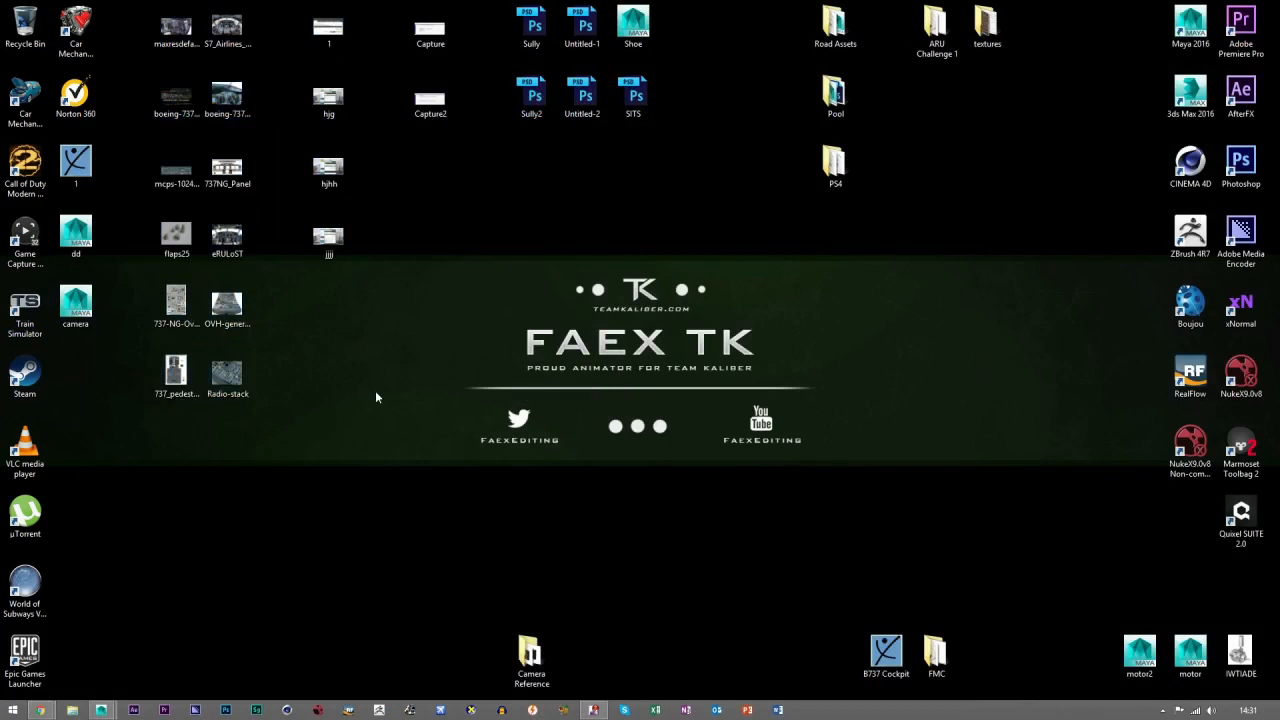
left_click(836, 96)
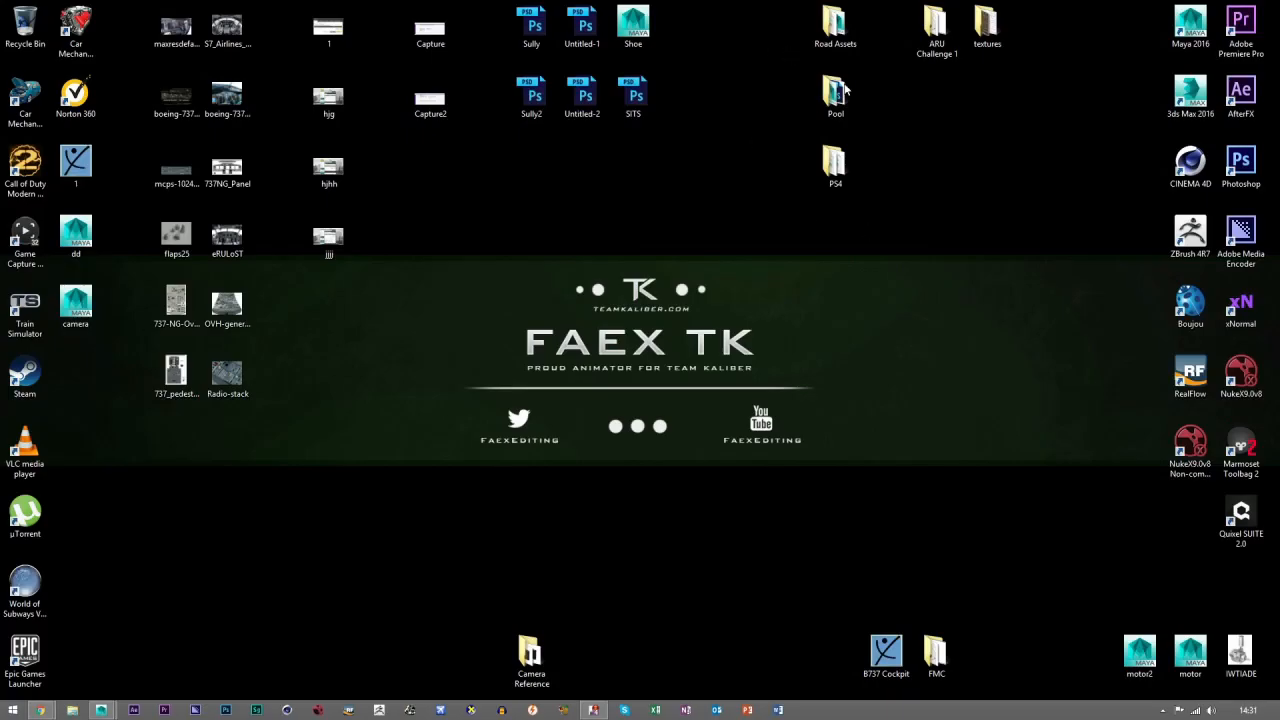
mouse_move(564, 390)
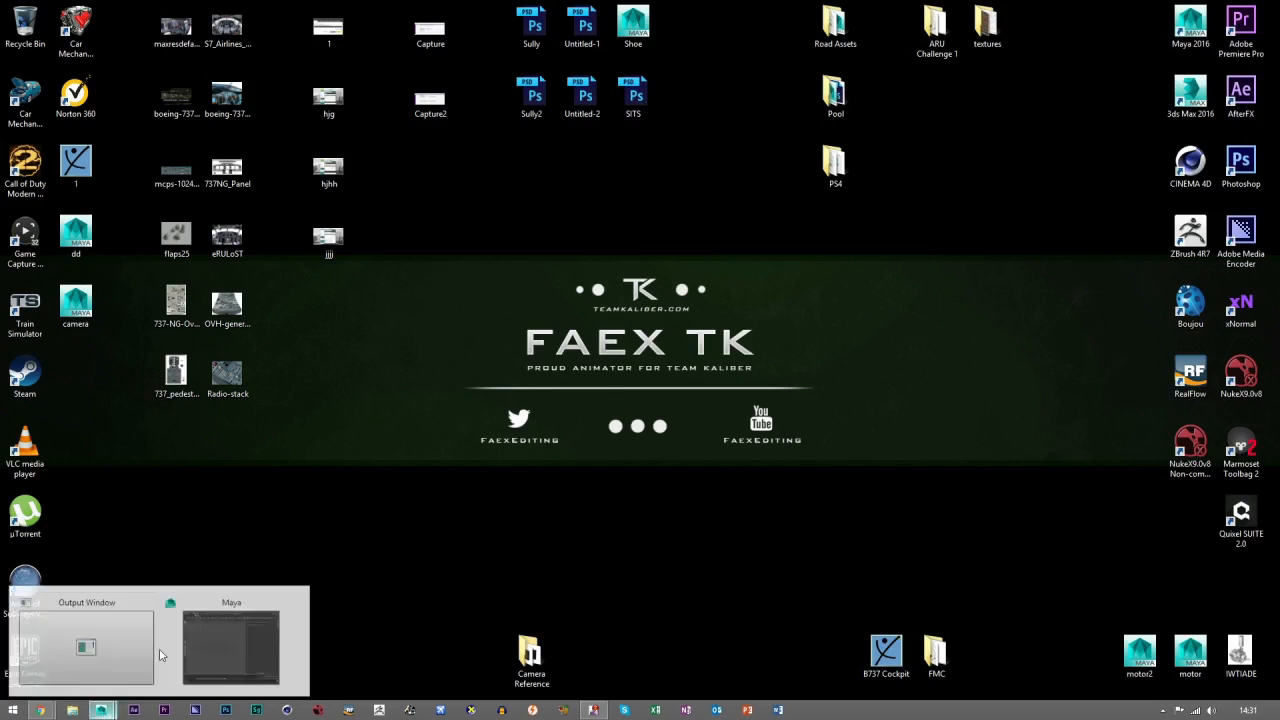
Restore the Maya window from the taskbar to show the empty untitled scene.
left_click(230, 644)
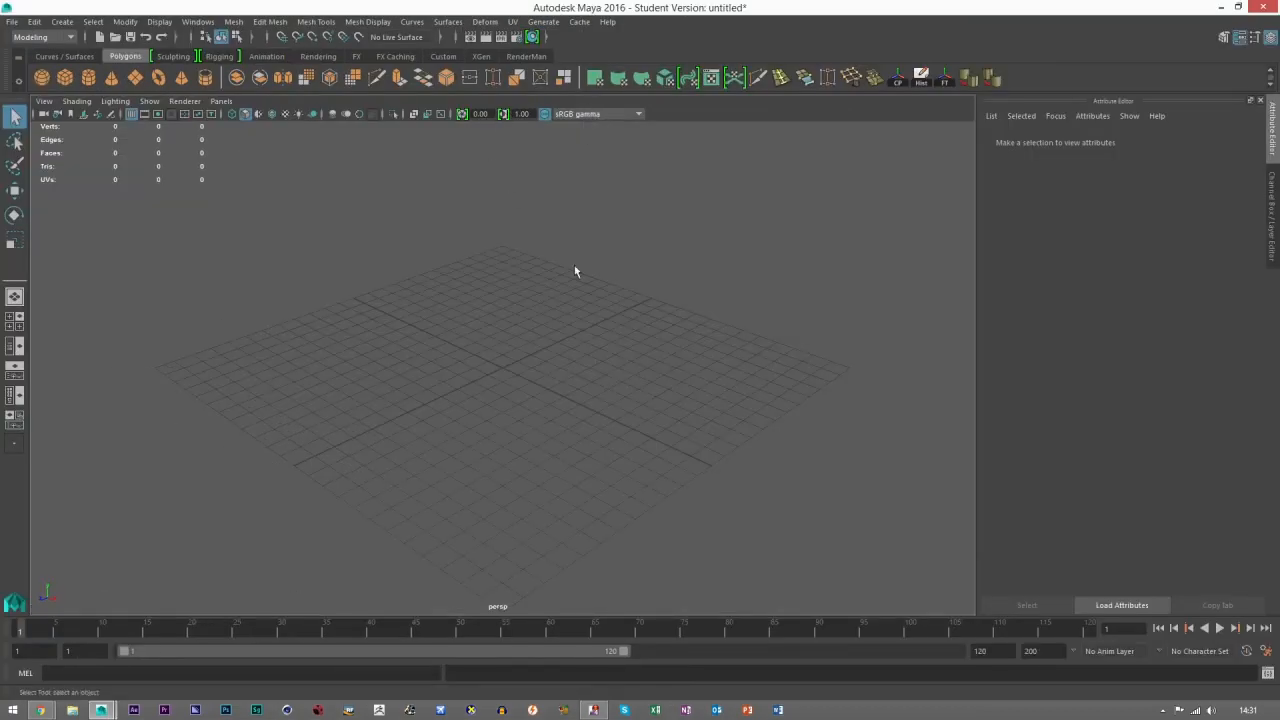
left_click_drag(576, 272, 544, 326)
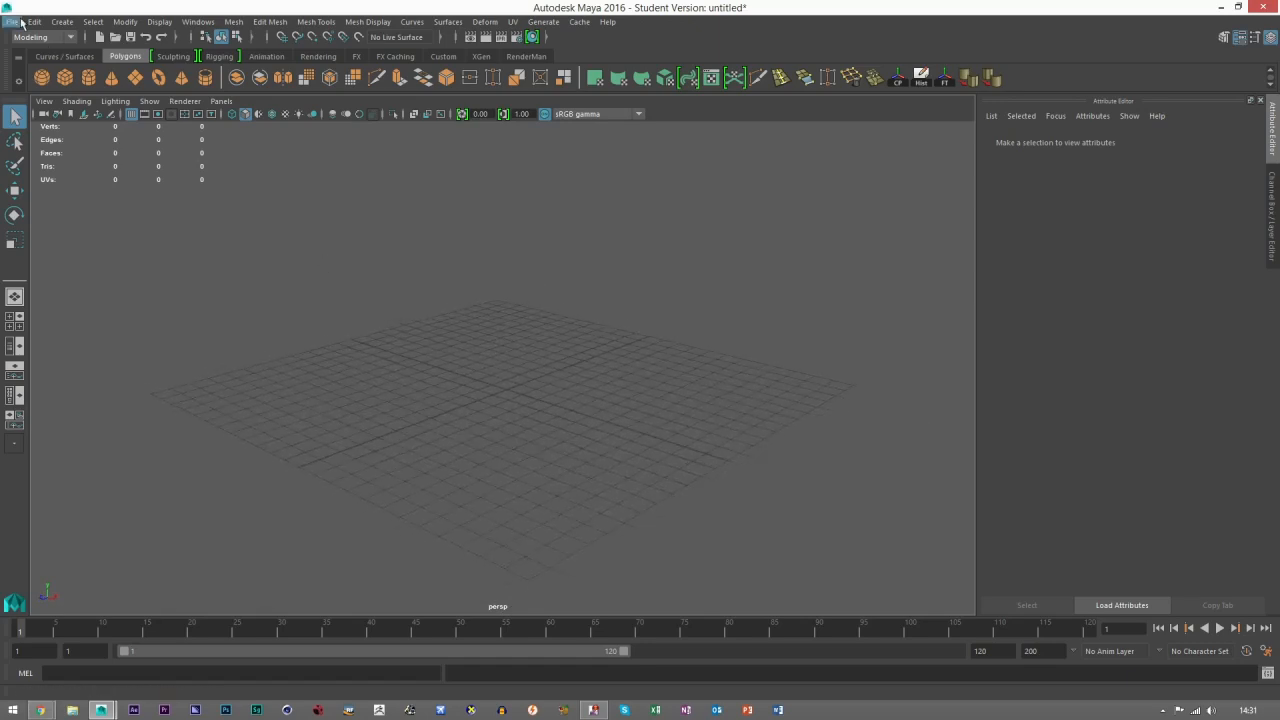
In the Project Window, create a new project and name it Computer.
left_click(12, 20)
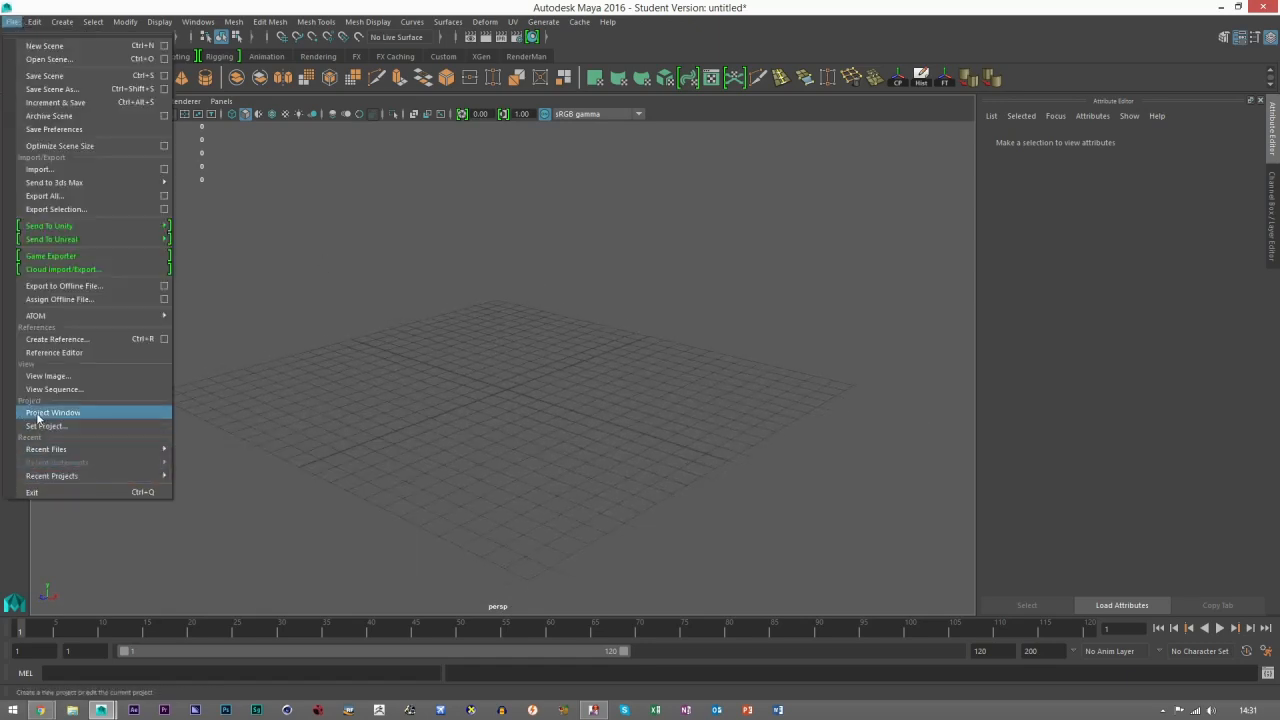
left_click(52, 412)
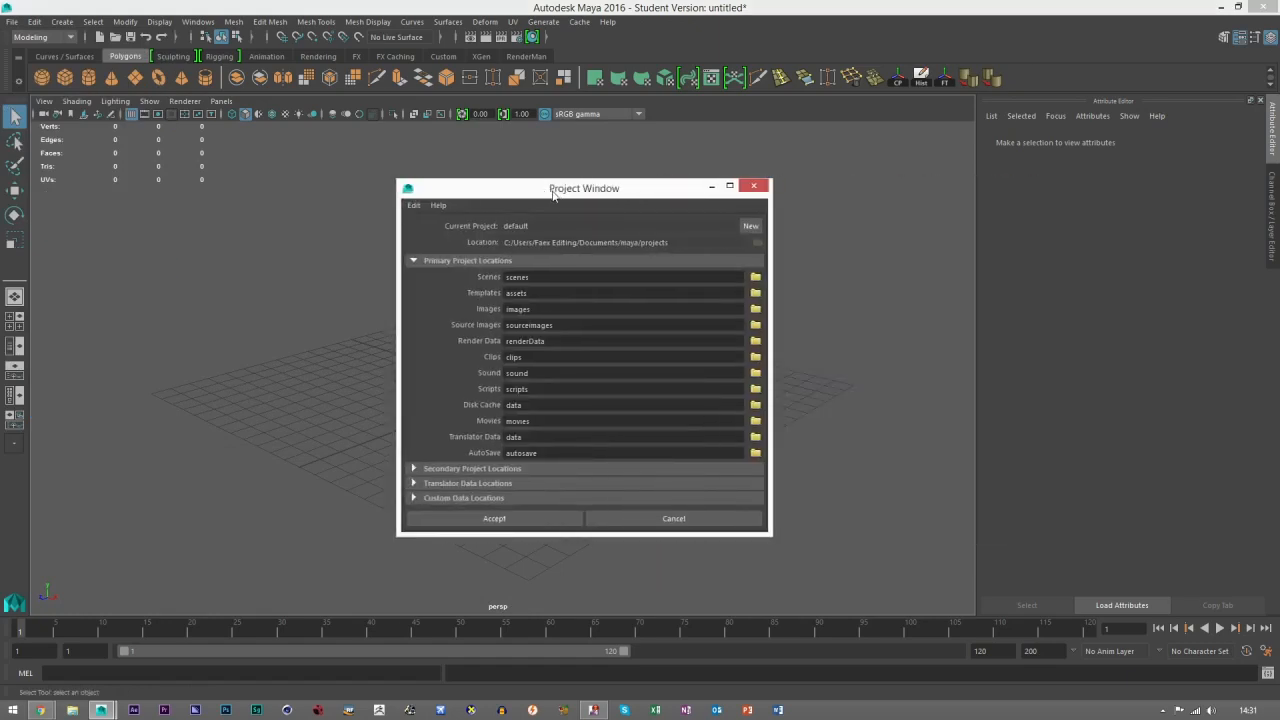
type("New_Project")
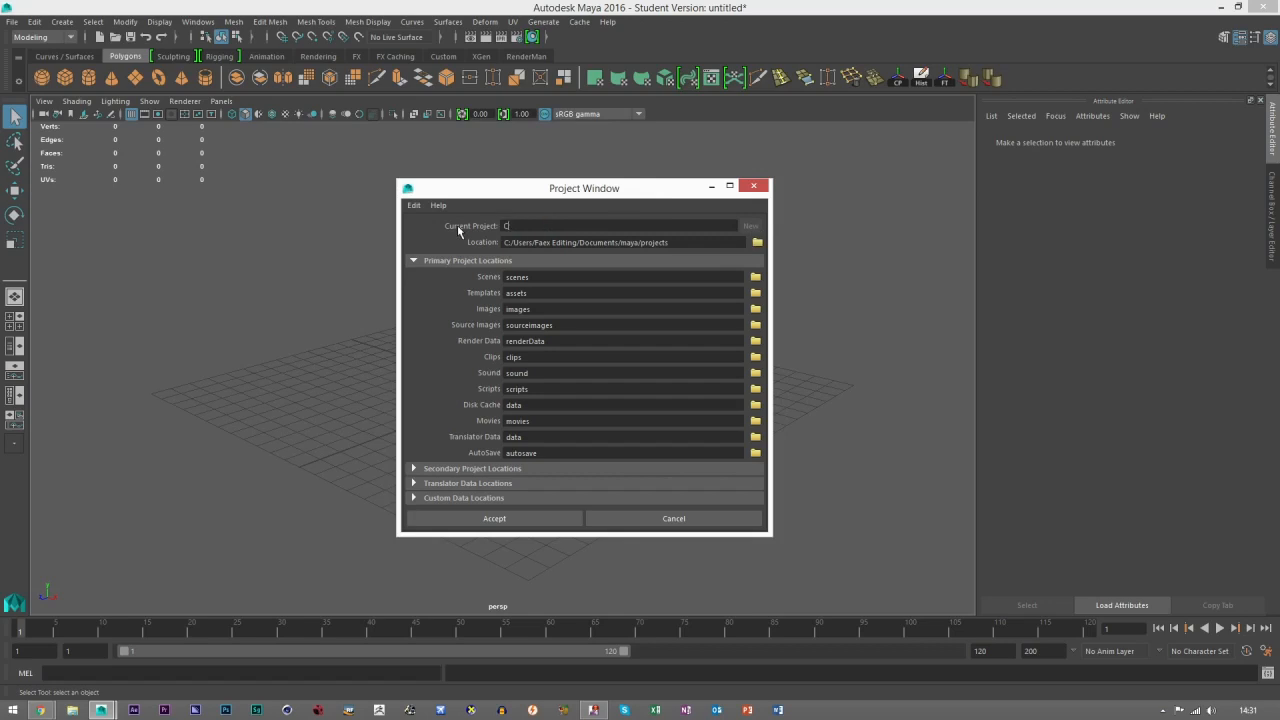
type("omputer")
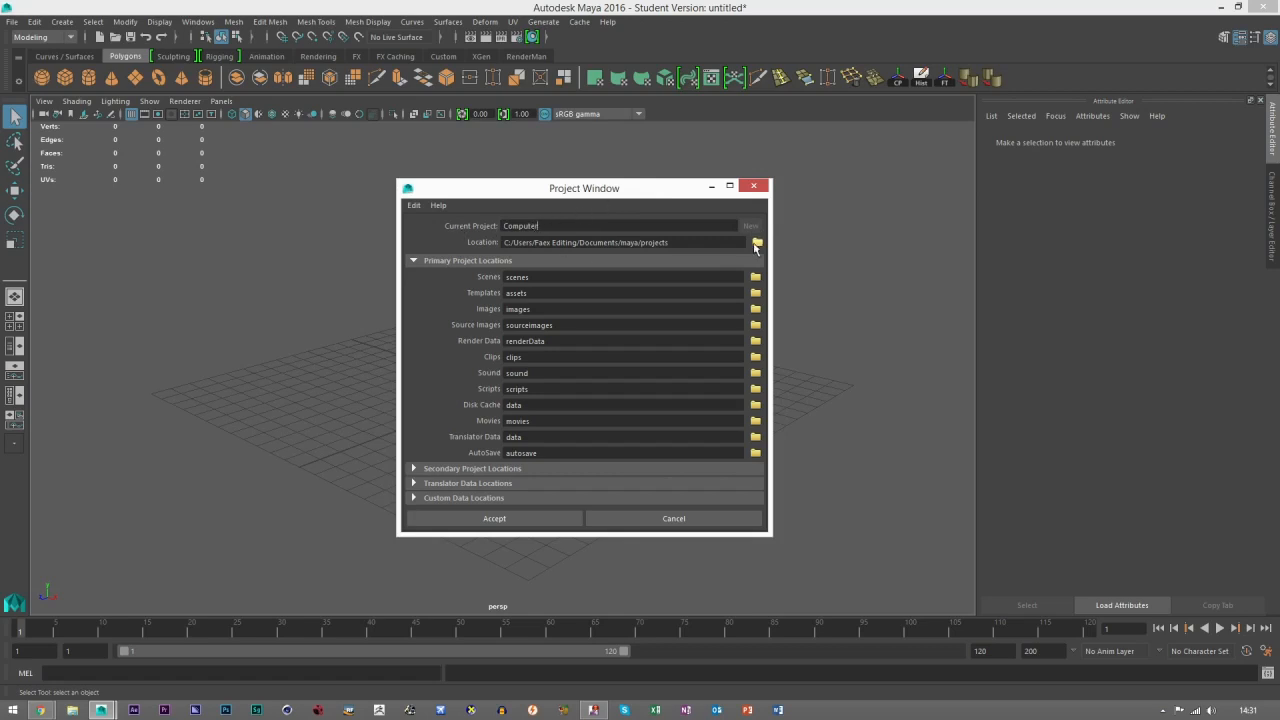
Browse the project location and choose Desktop instead of Documents.
left_click(756, 242)
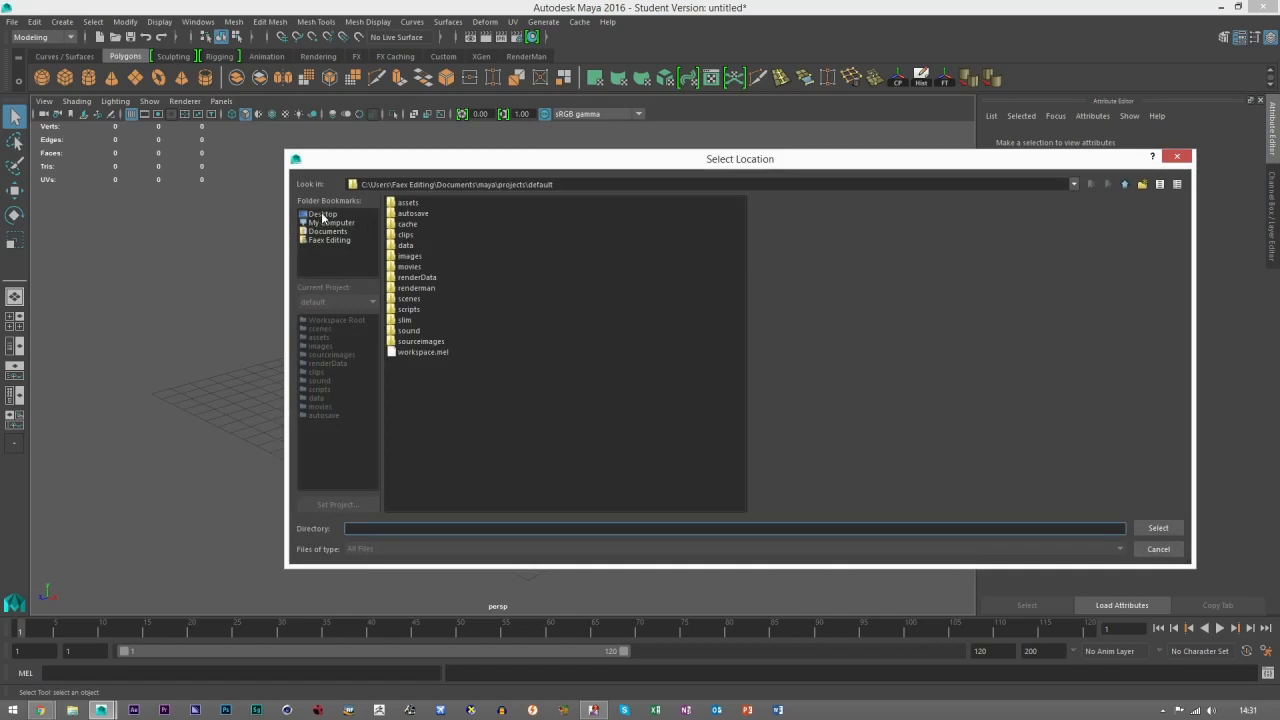
left_click(322, 212)
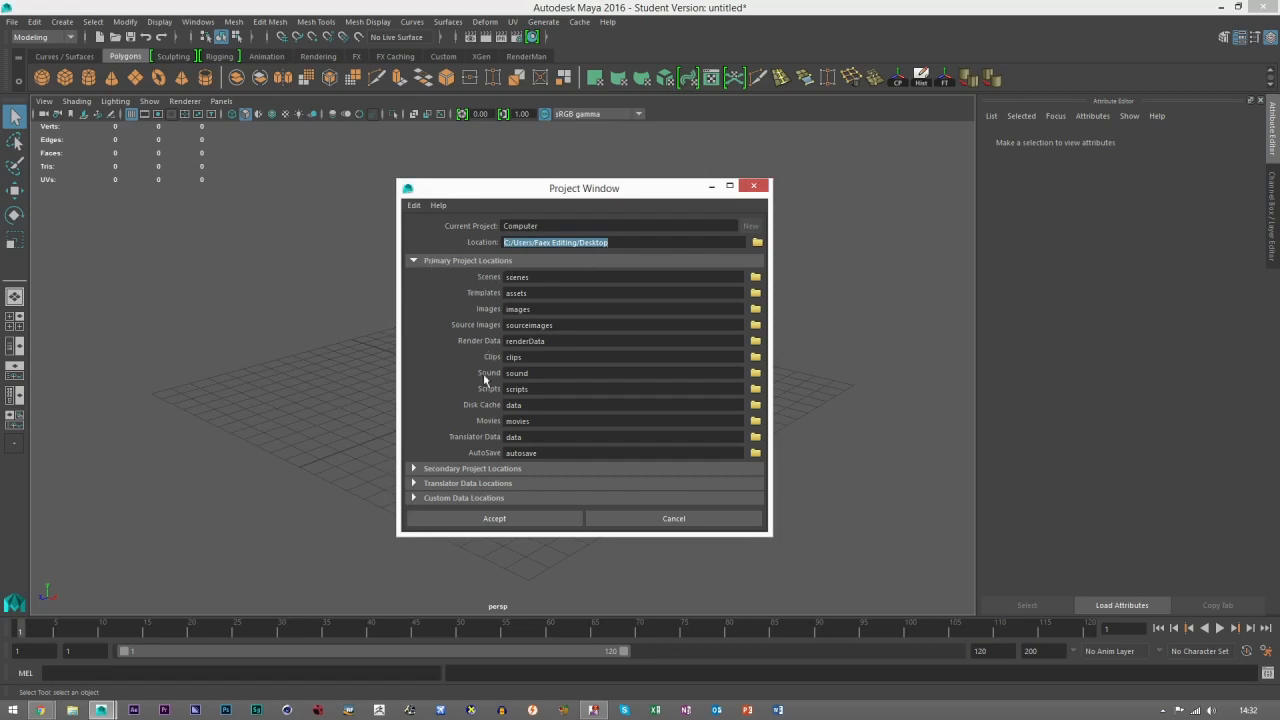
mouse_move(498, 312)
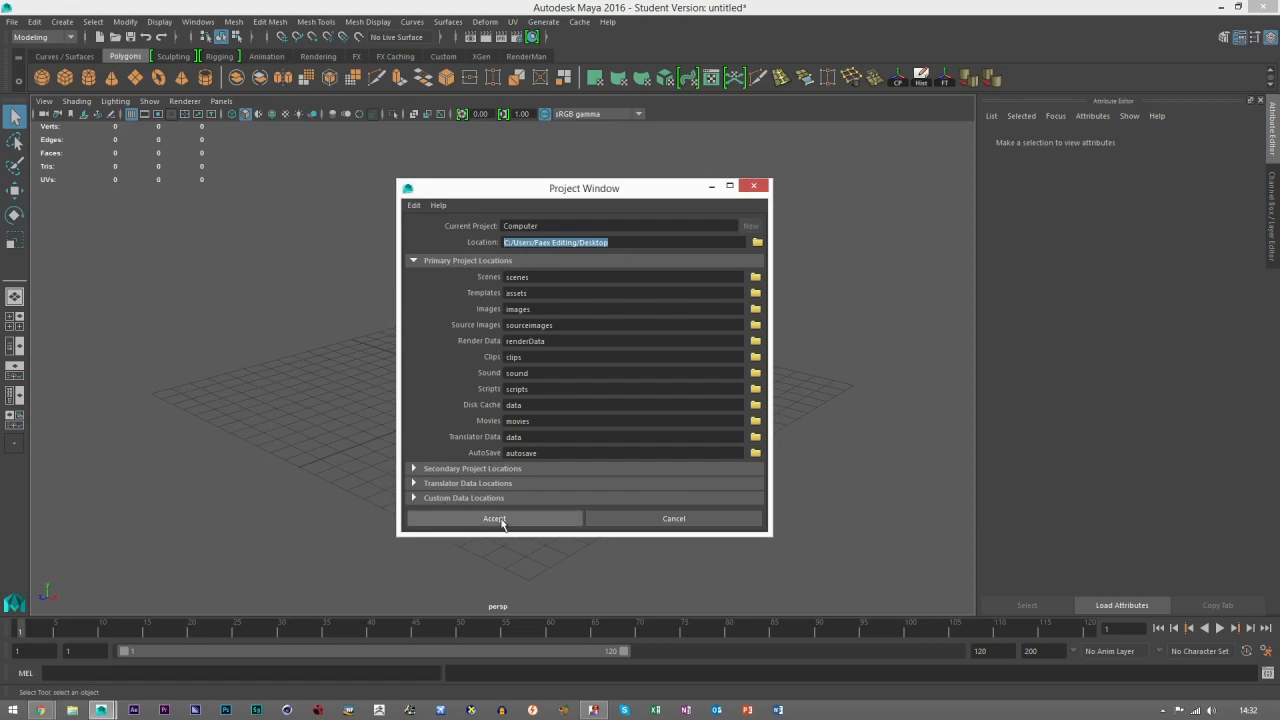
Accept the Computer project and select its generated subfolders in File Explorer.
left_click(494, 518)
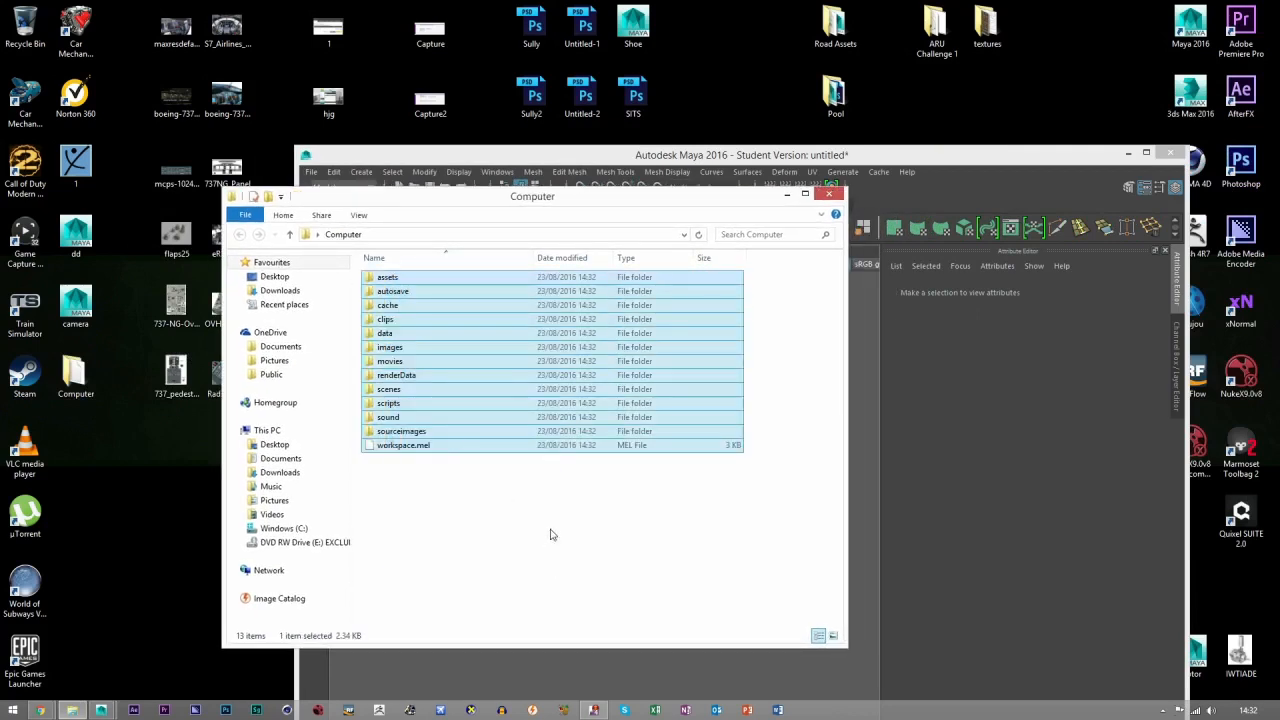
left_click(616, 556)
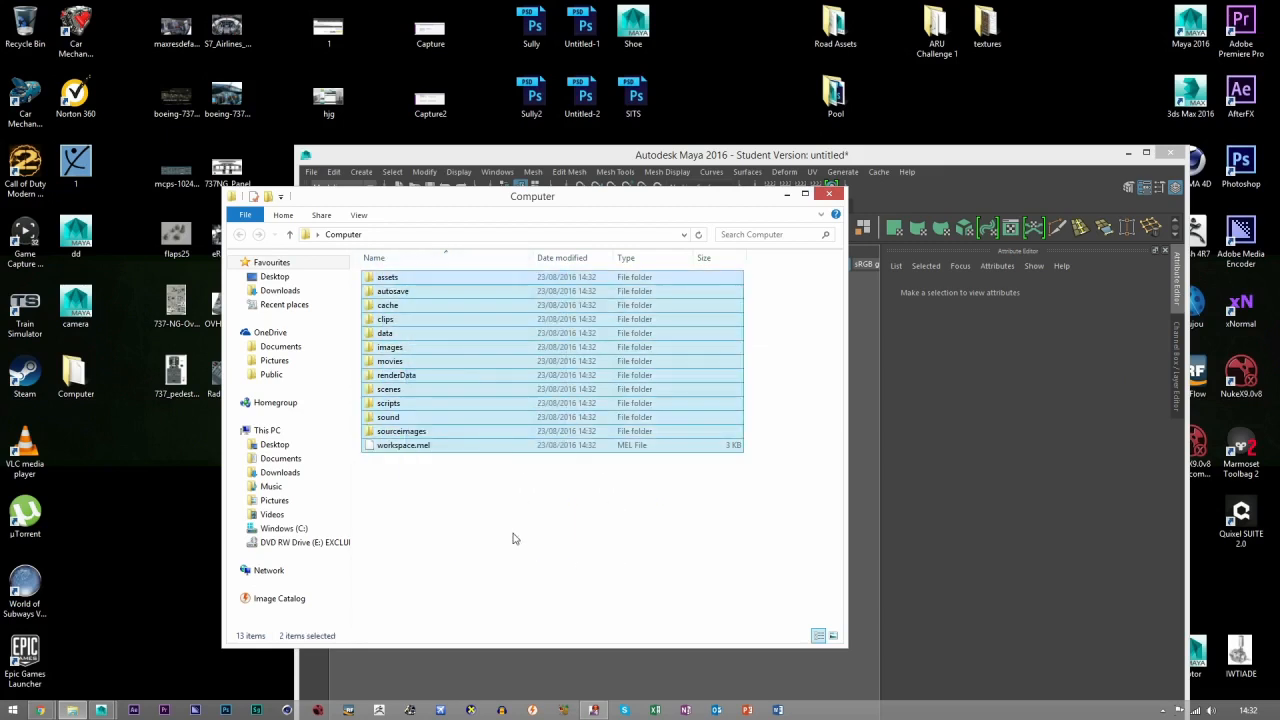
left_click(828, 192)
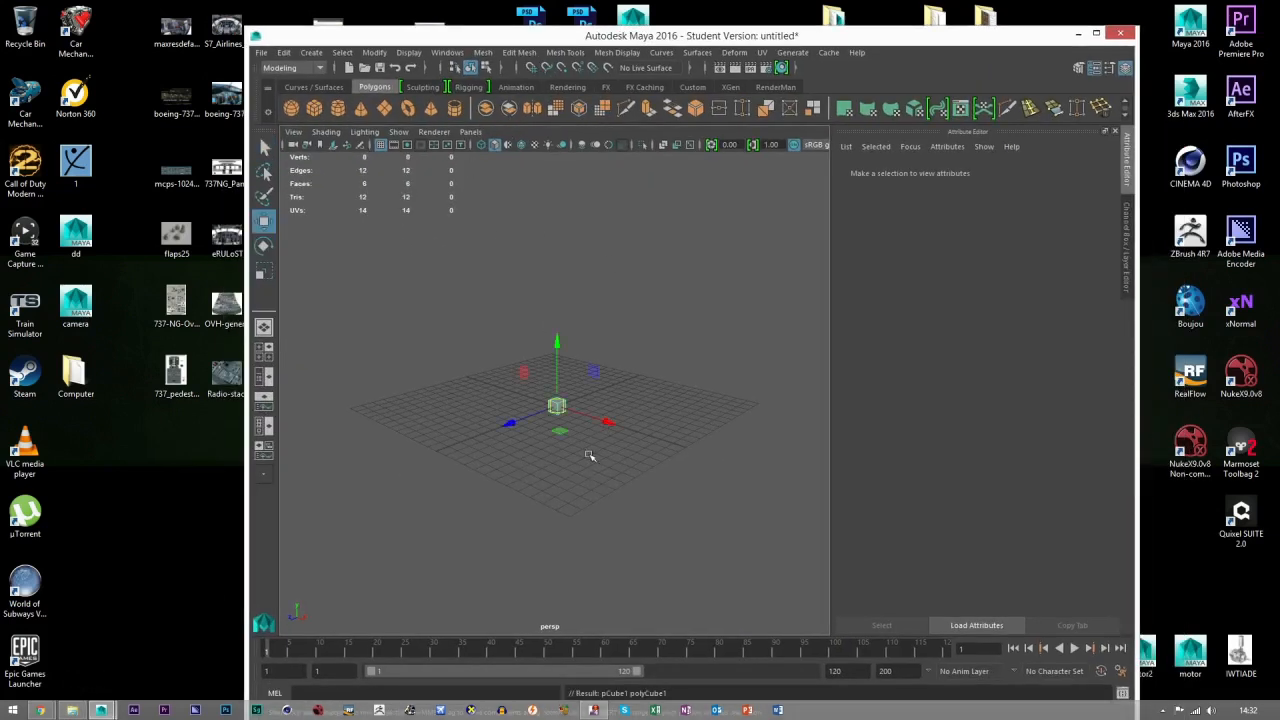
left_click(262, 52)
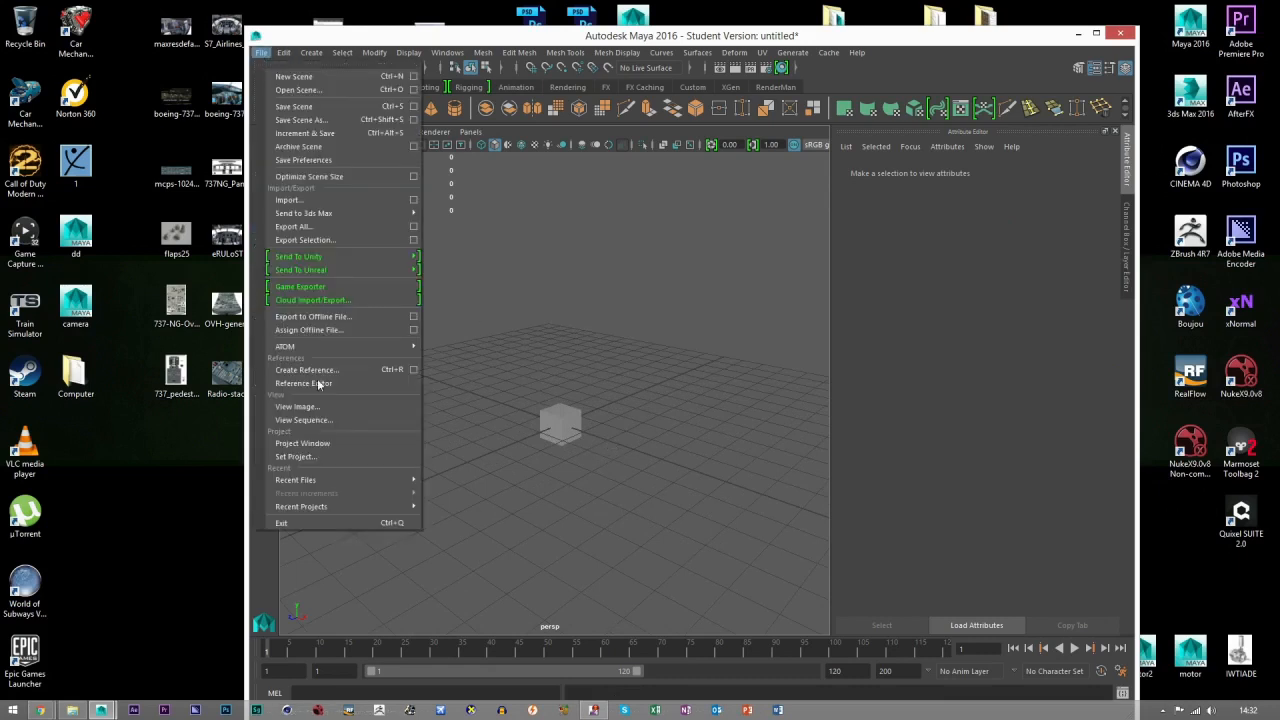
left_click(300, 120)
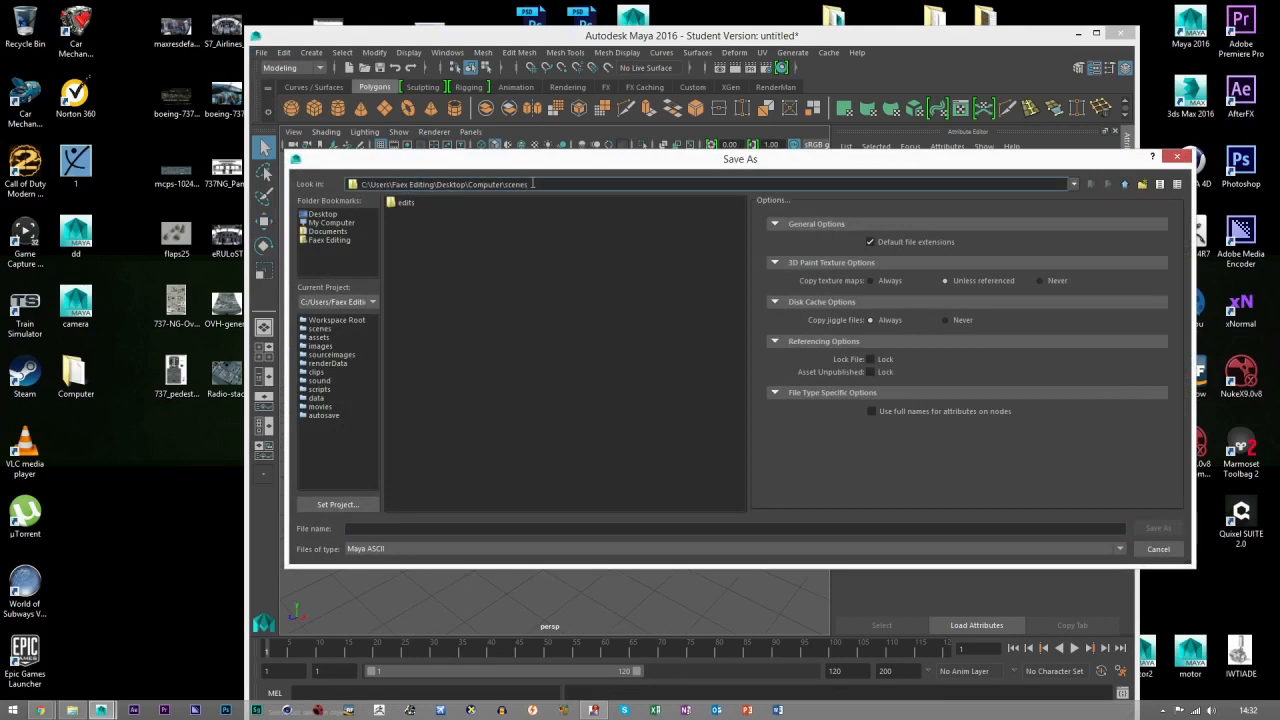
left_click(700, 528)
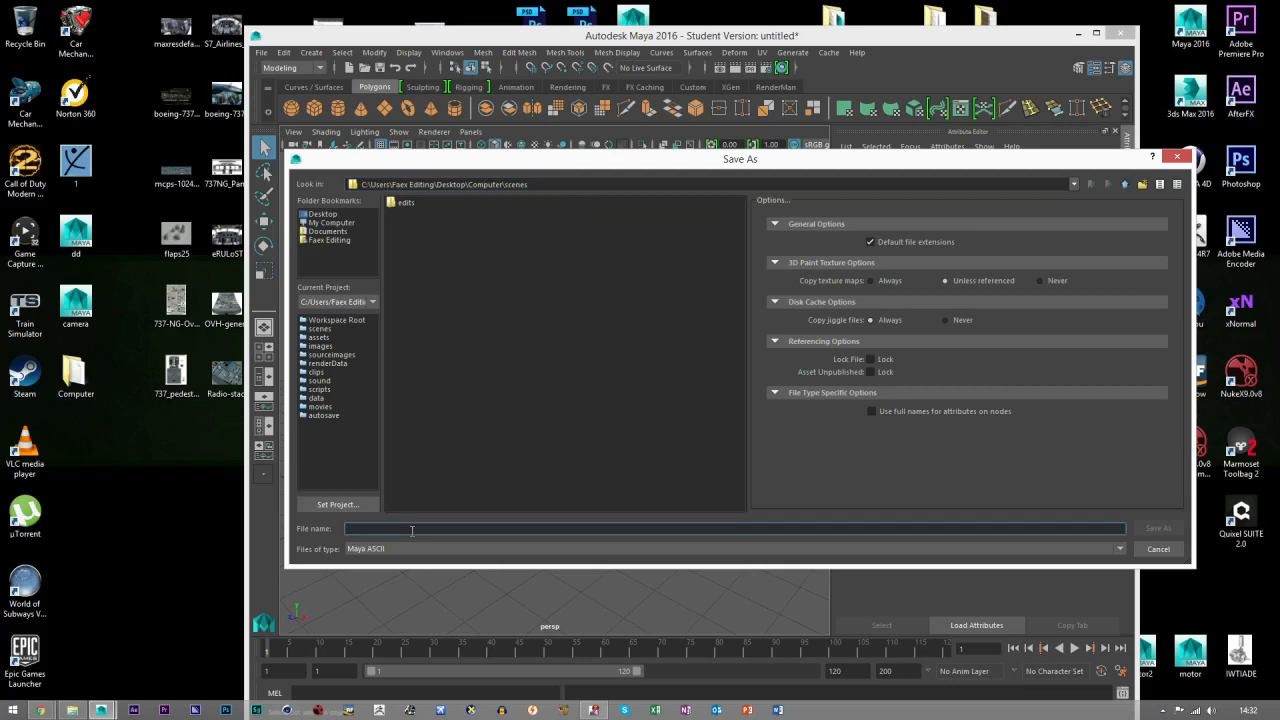
type("Compu")
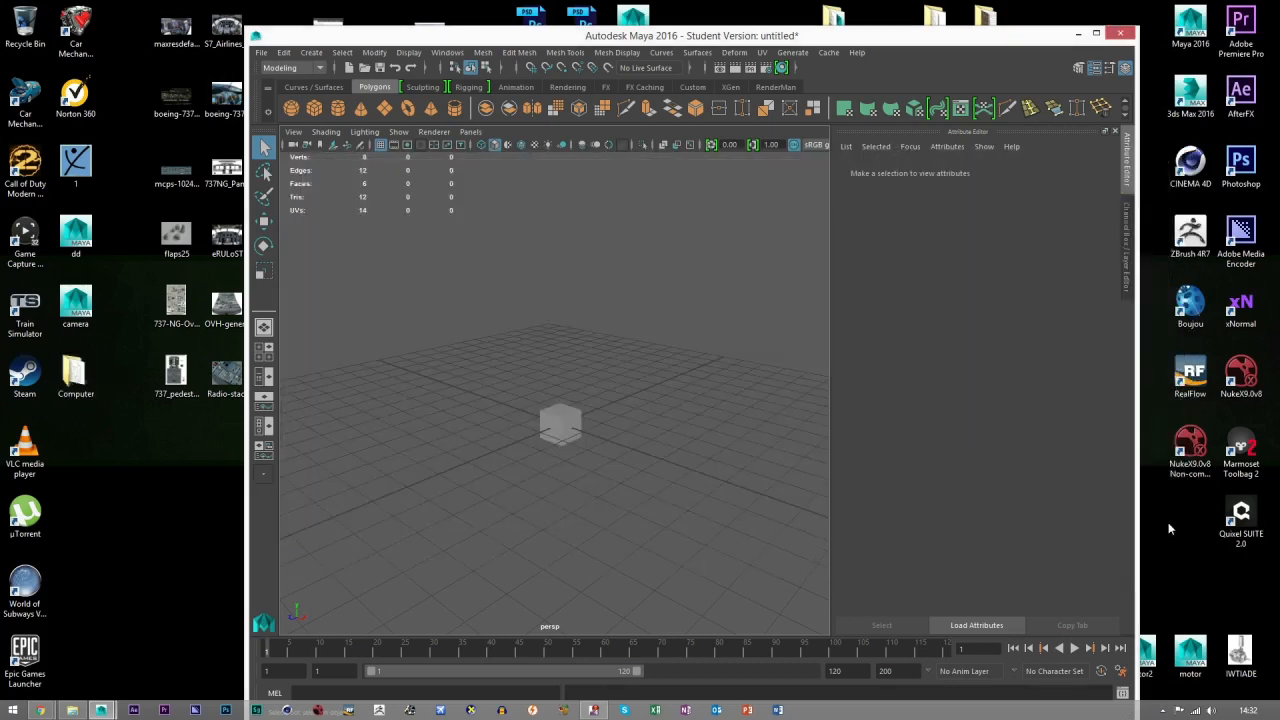
Browse the Computer project's default subfolders and highlight sourceimages.
left_click(560, 424)
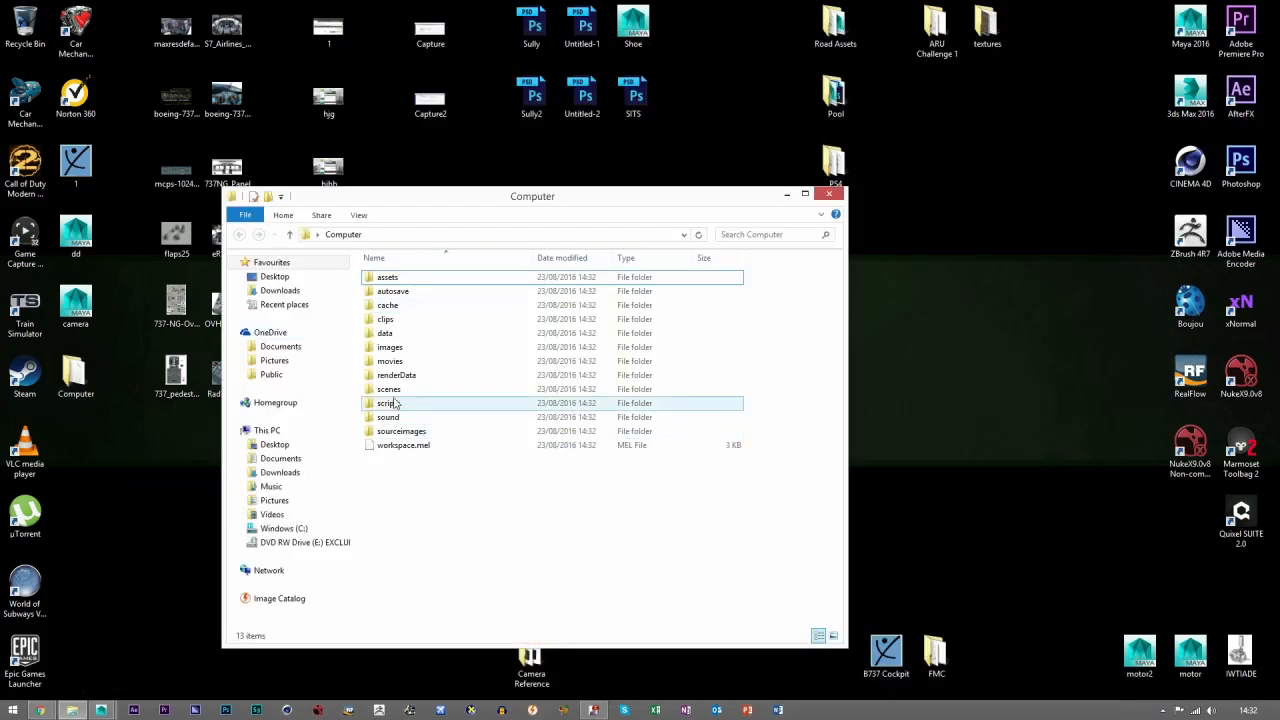
double_click(388, 388)
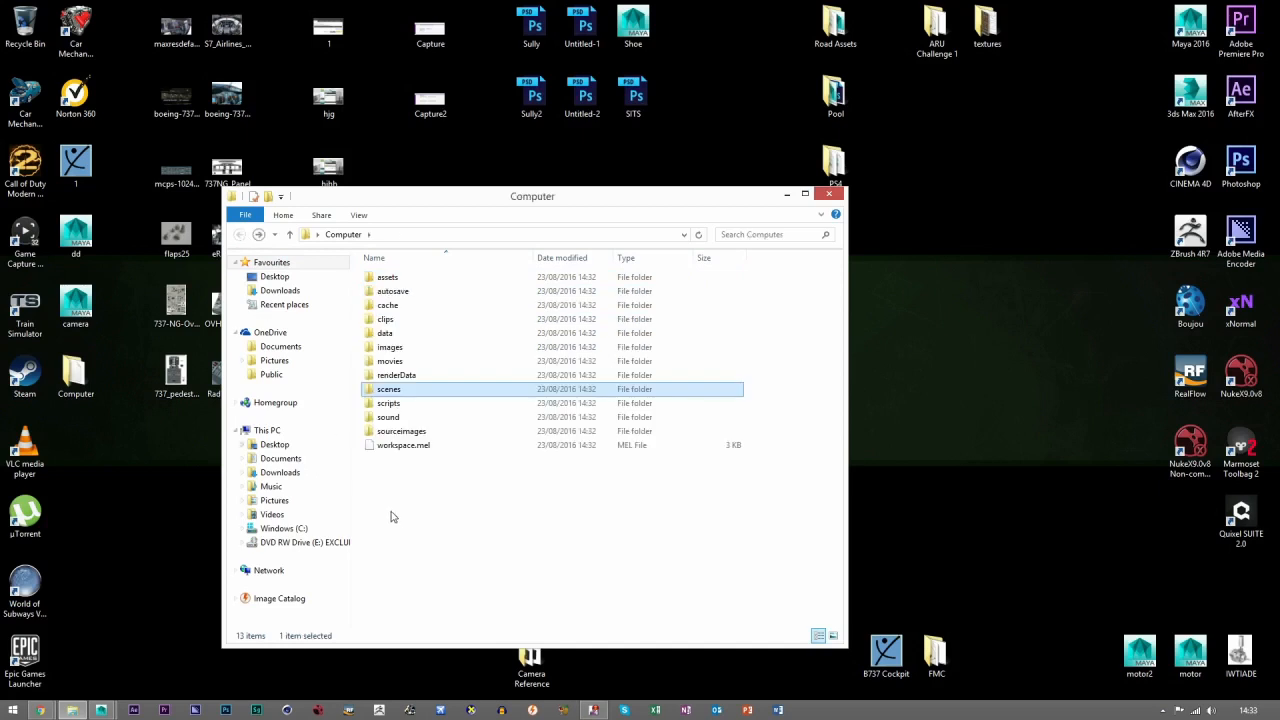
left_click(390, 348)
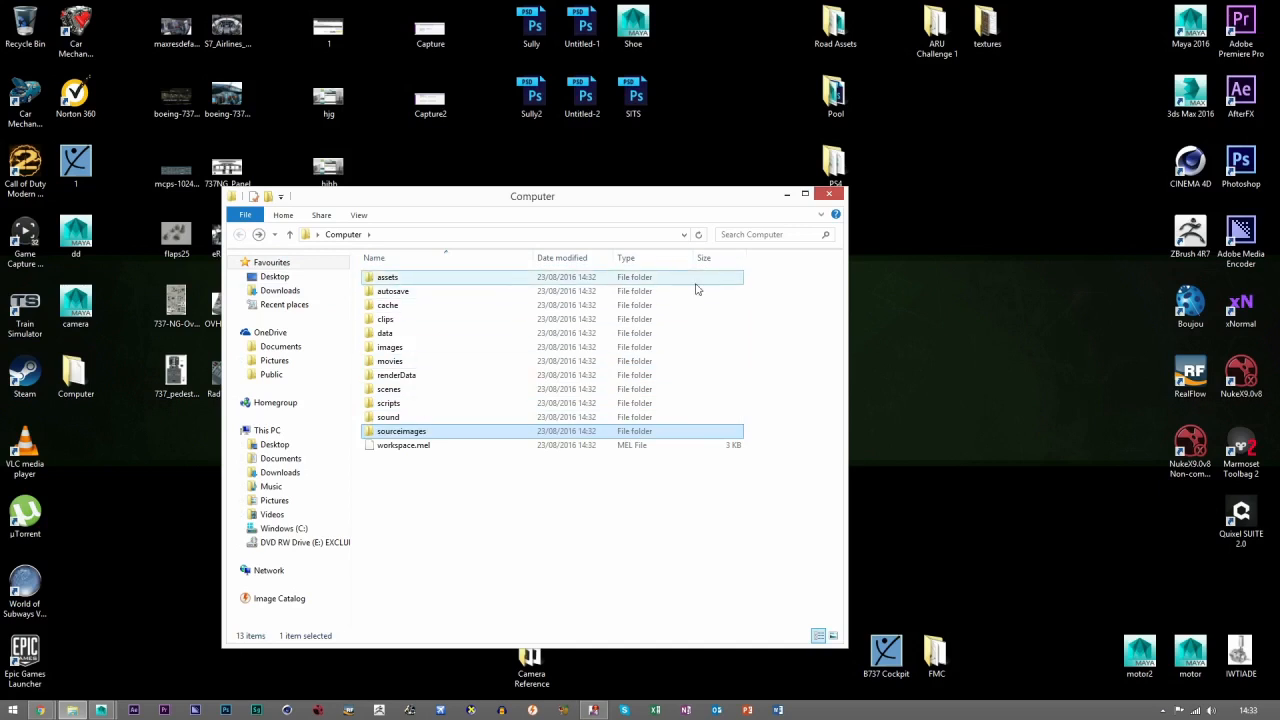
Close the project window and look through the Road Assets texture folder.
left_click(830, 192)
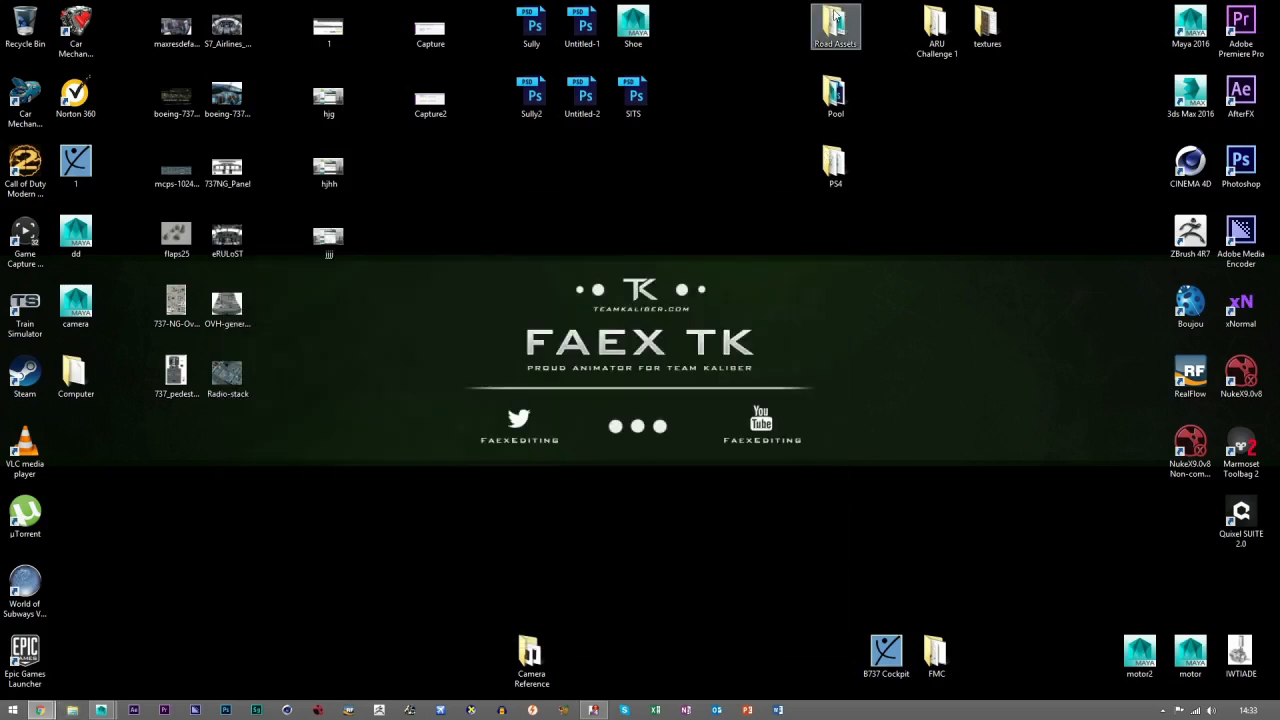
double_click(836, 24)
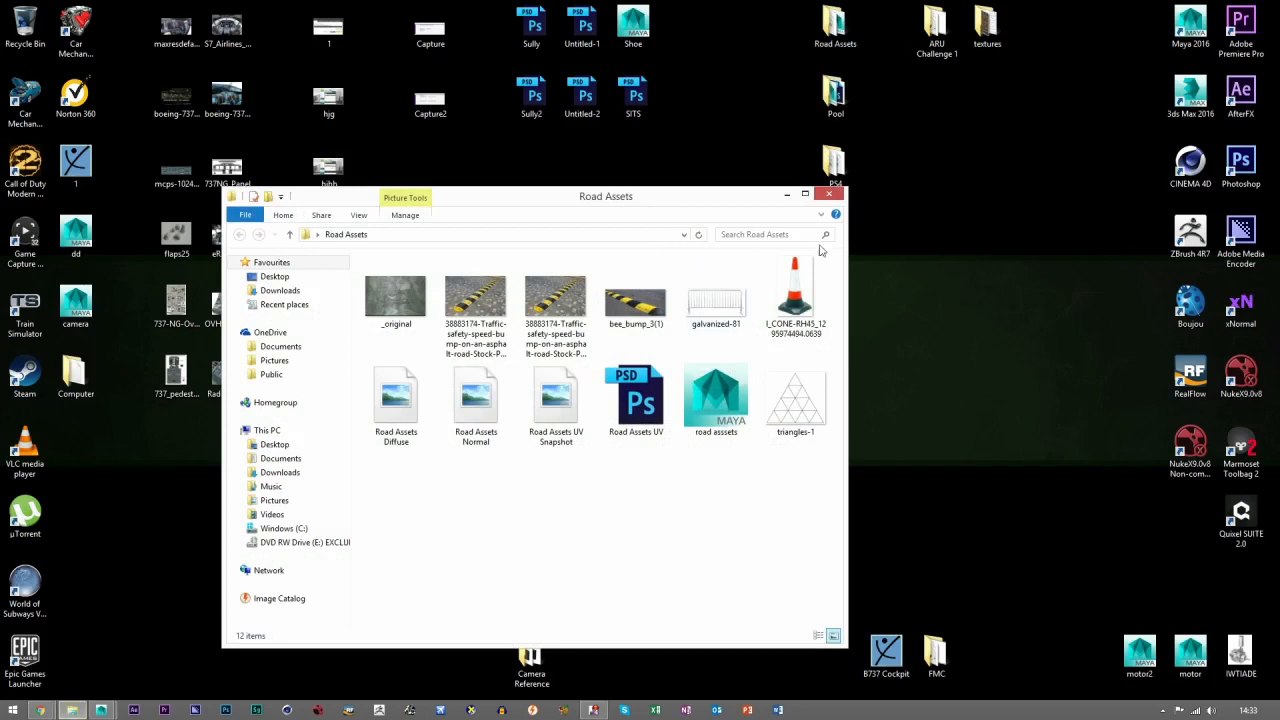
left_click(636, 300)
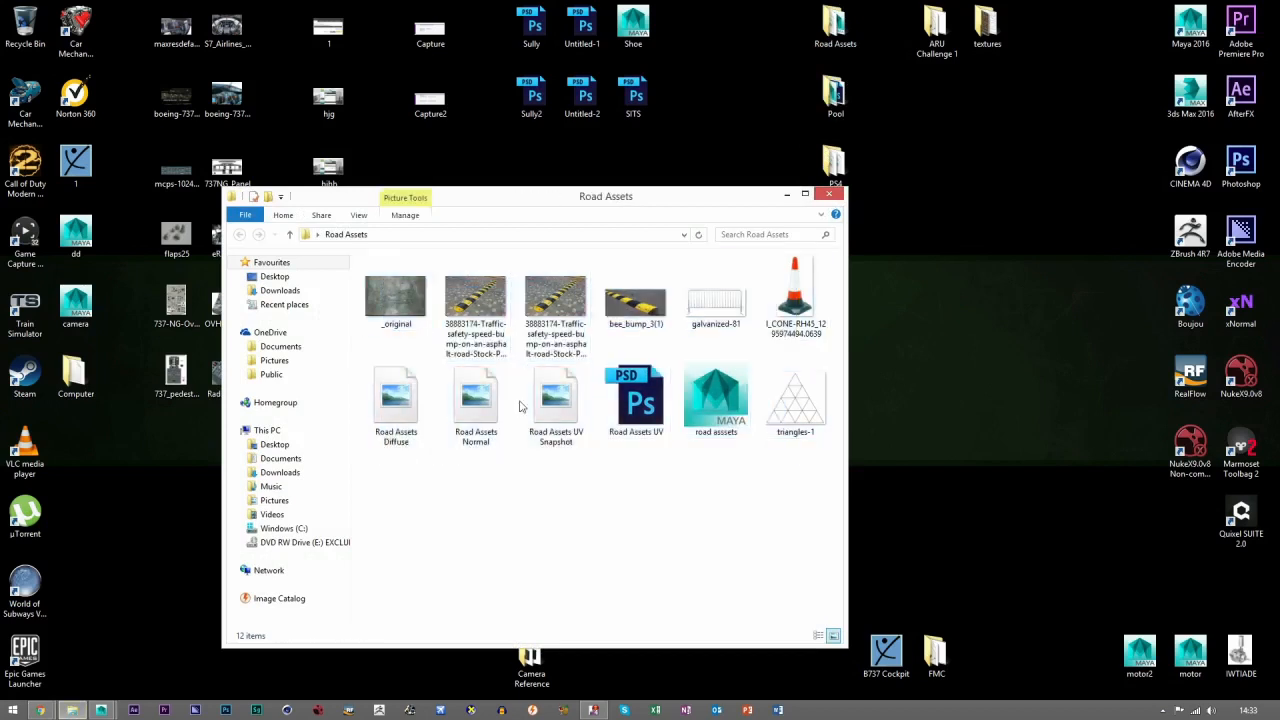
left_click(796, 296)
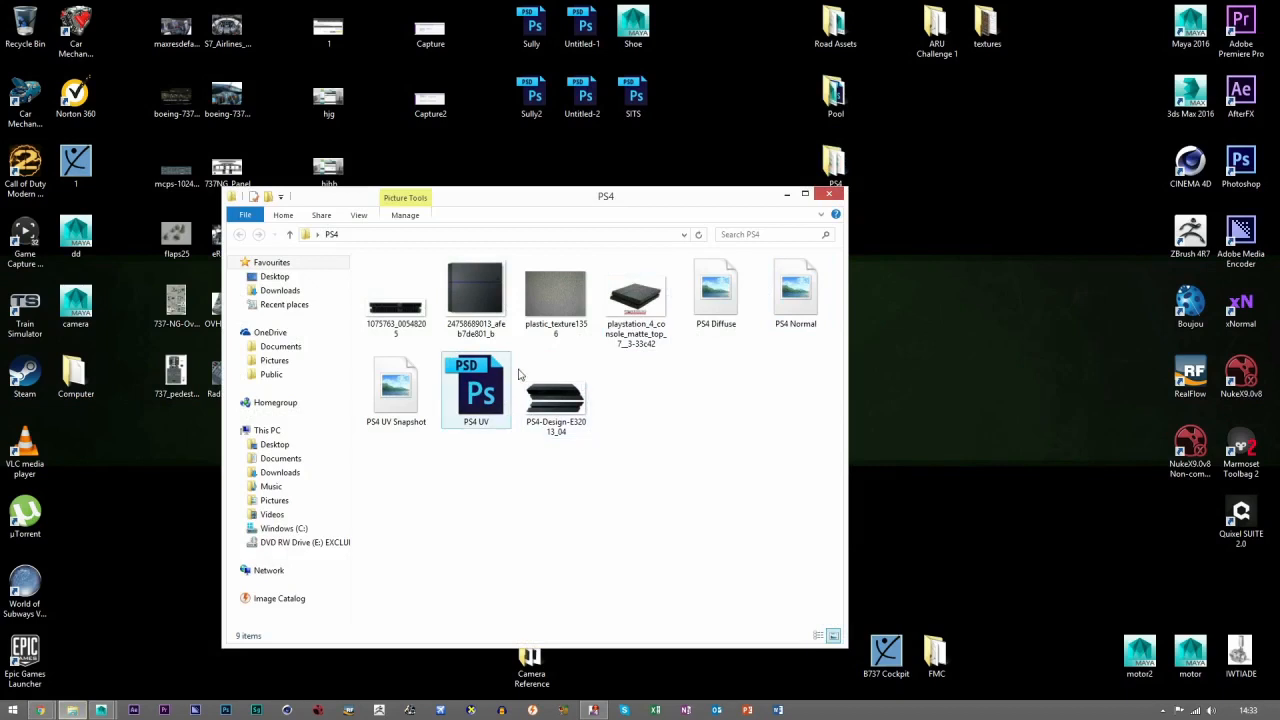
Look through the PS4 folder of Photoshop files and close it back to the desktop.
left_click(694, 452)
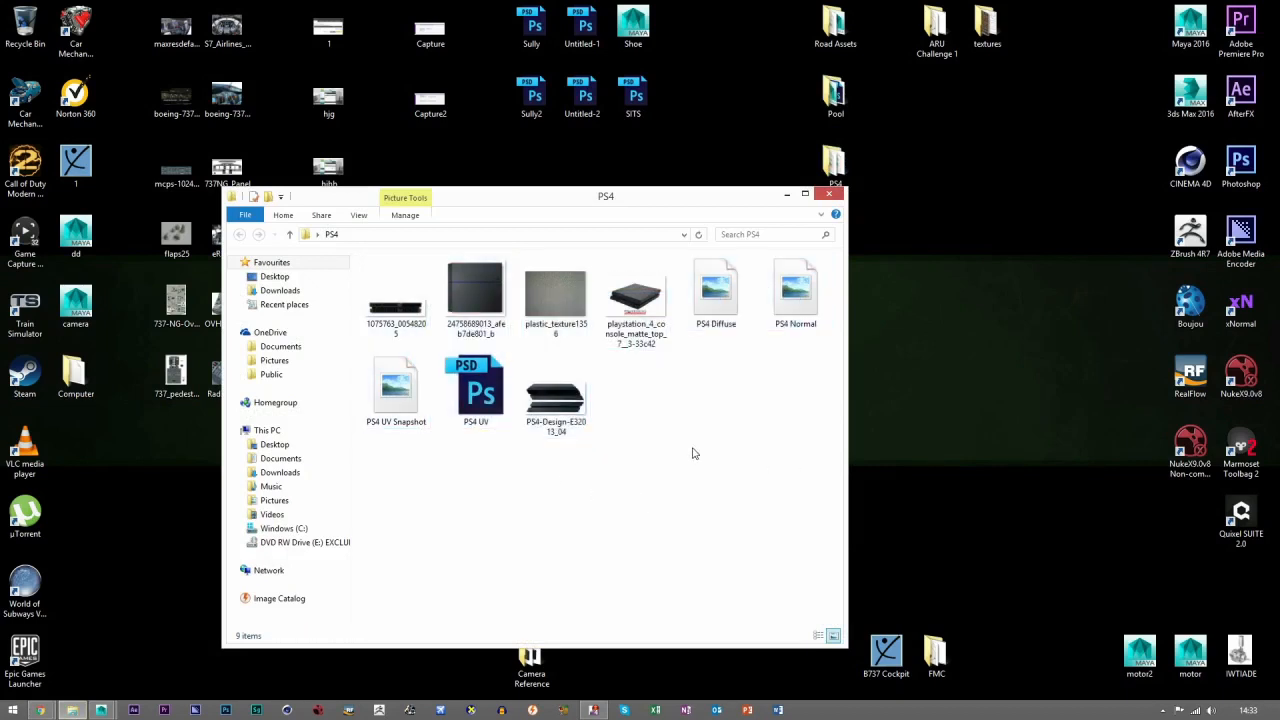
left_click(828, 194)
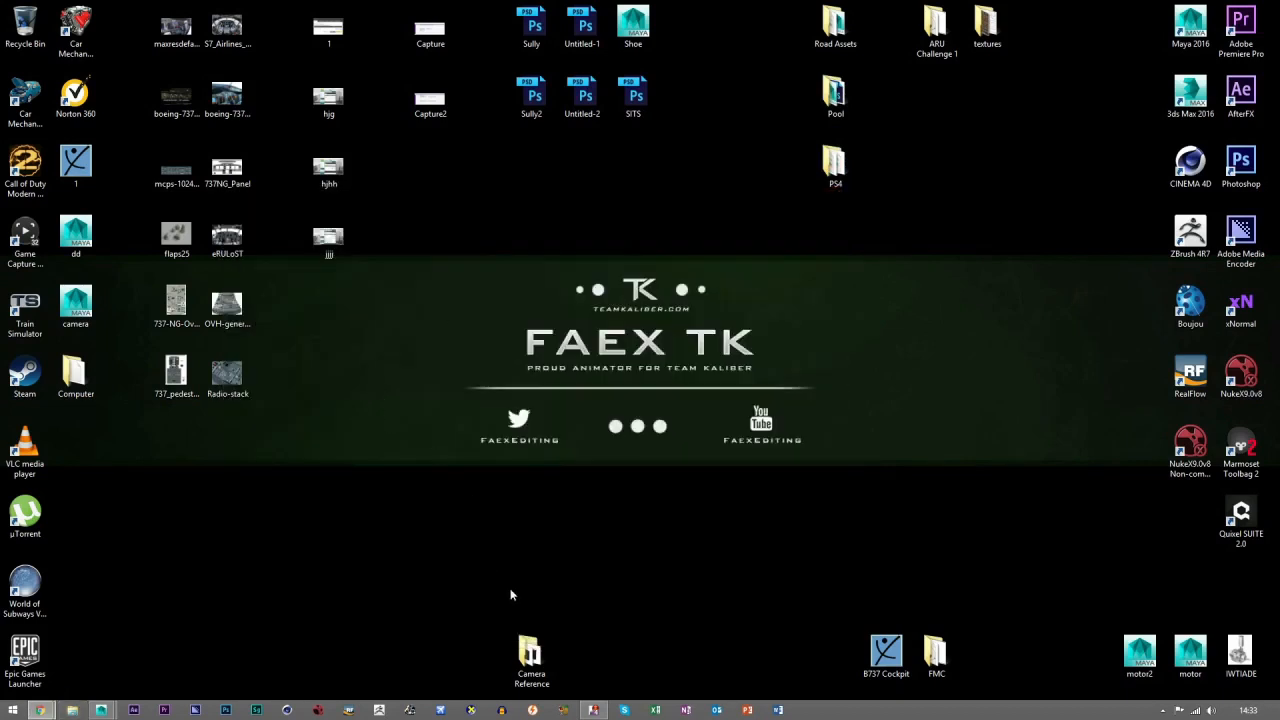
Open the FMC project folder from the desktop and highlight its assets subfolder.
left_click(936, 650)
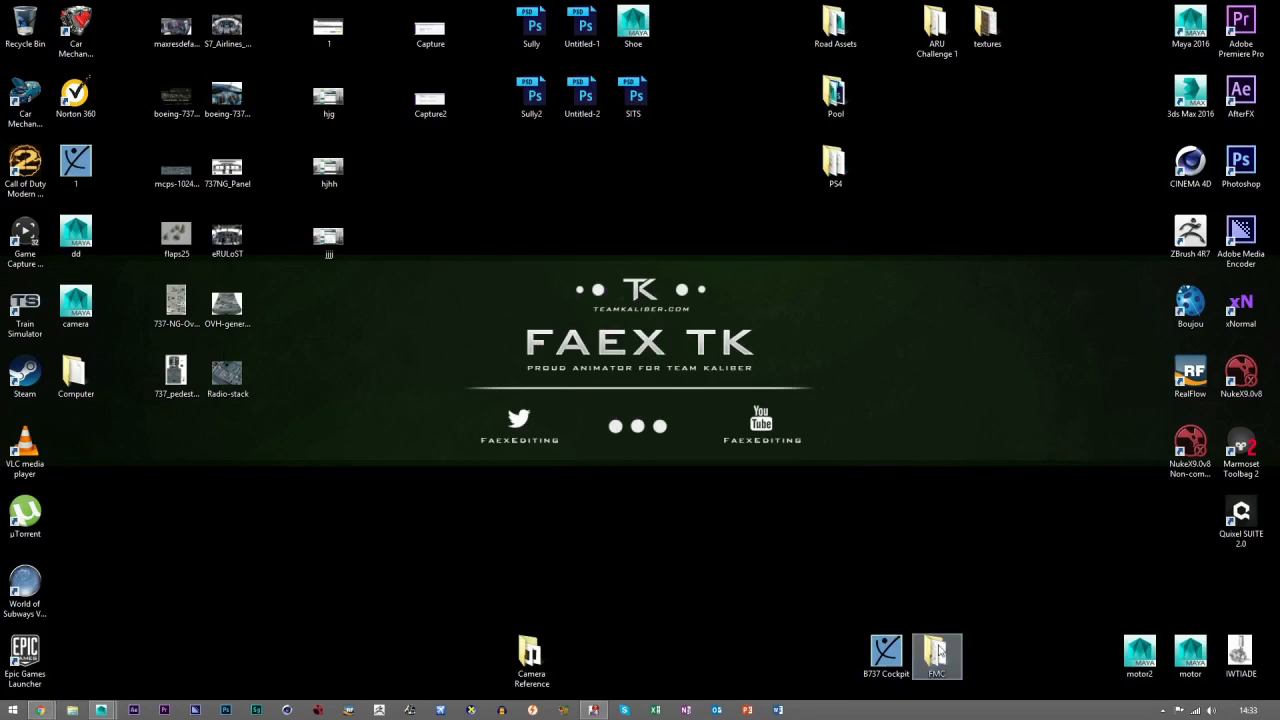
double_click(936, 656)
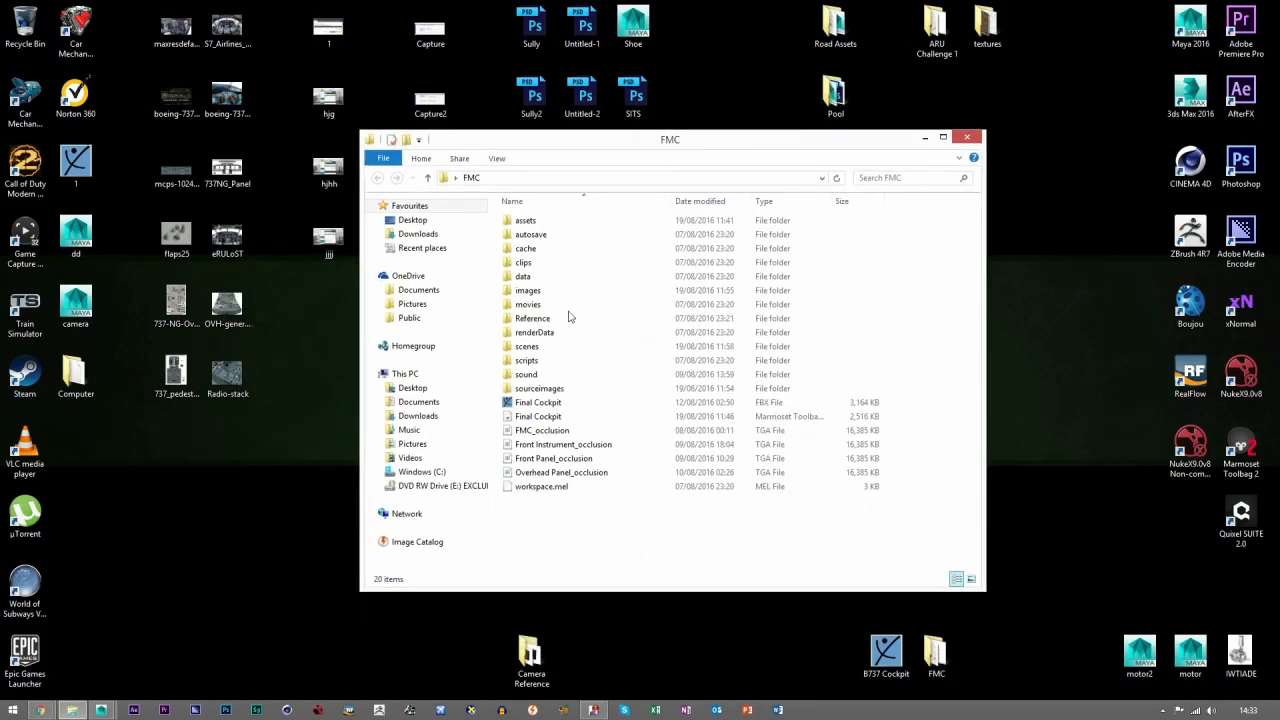
mouse_move(952, 620)
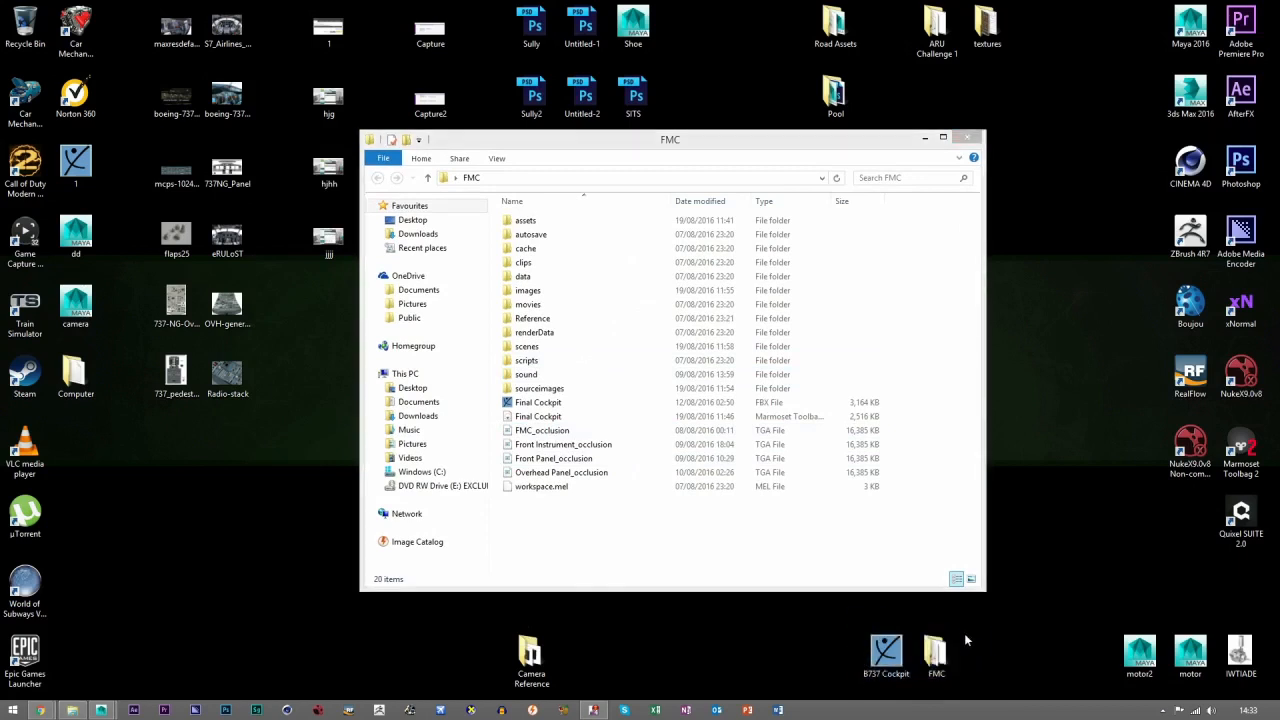
left_click(524, 220)
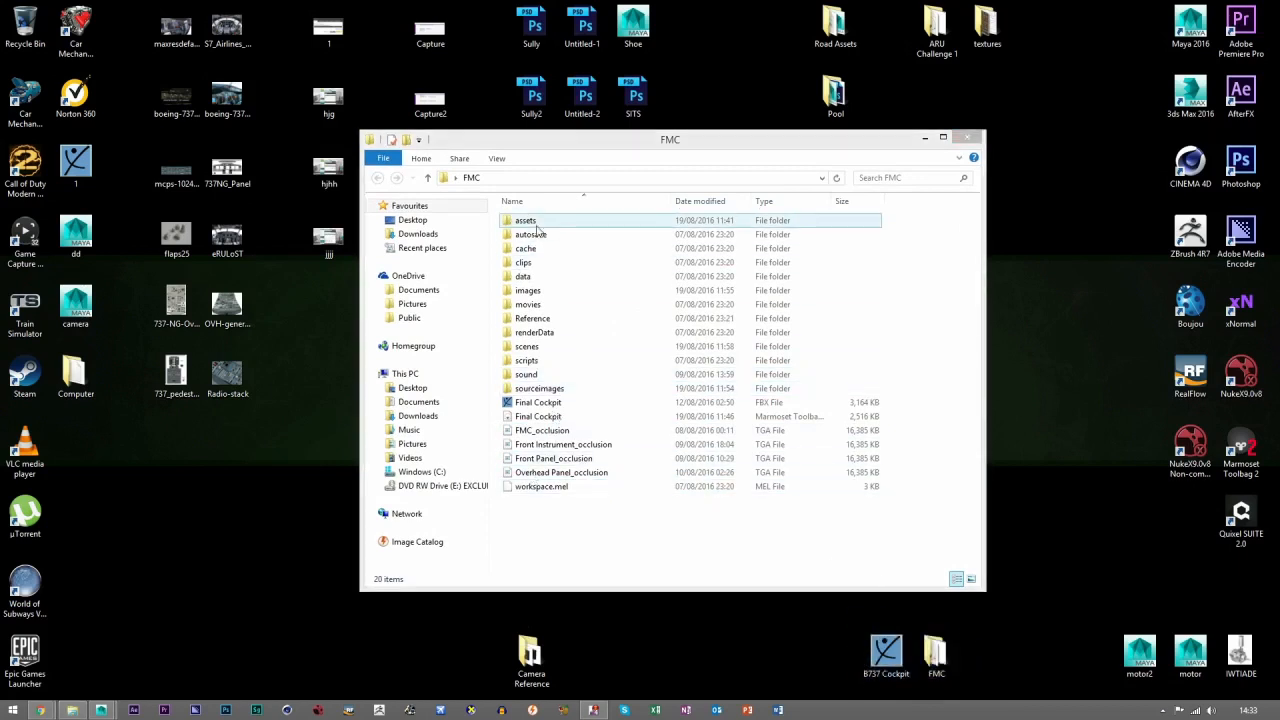
double_click(528, 346)
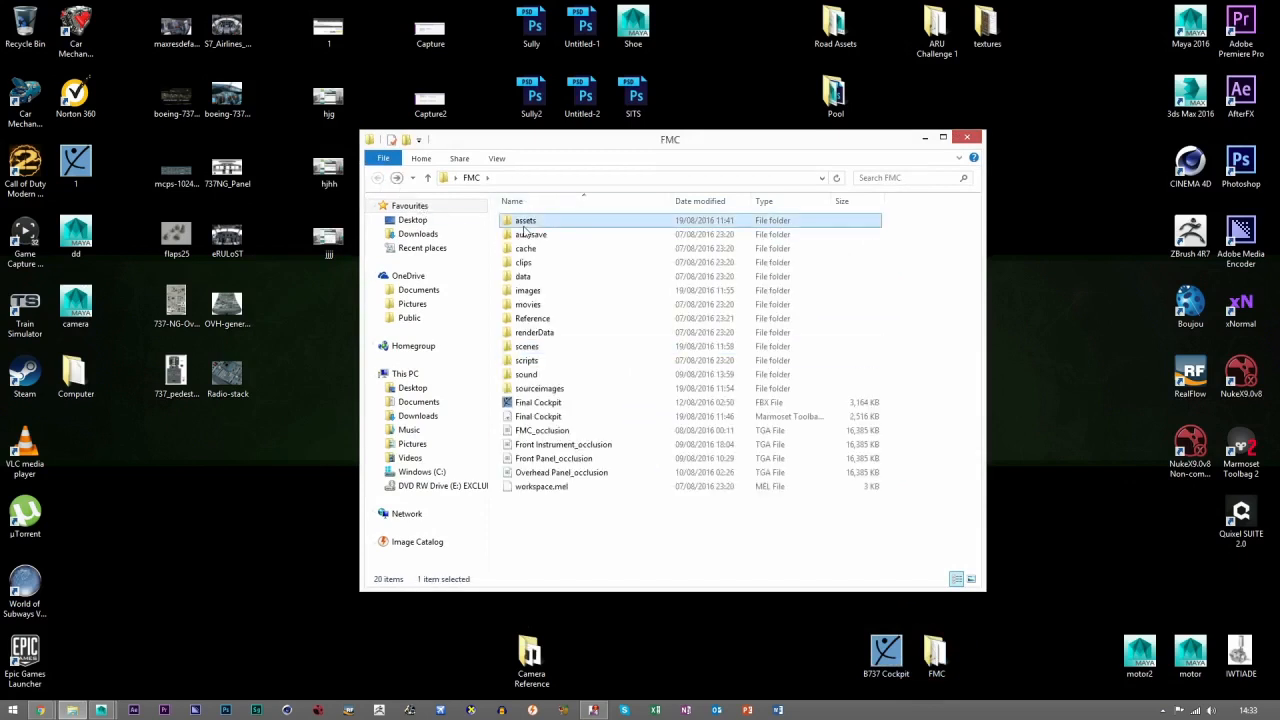
Review the five FBX models in FMC assets, then navigate to the sourceimages textures.
double_click(524, 220)
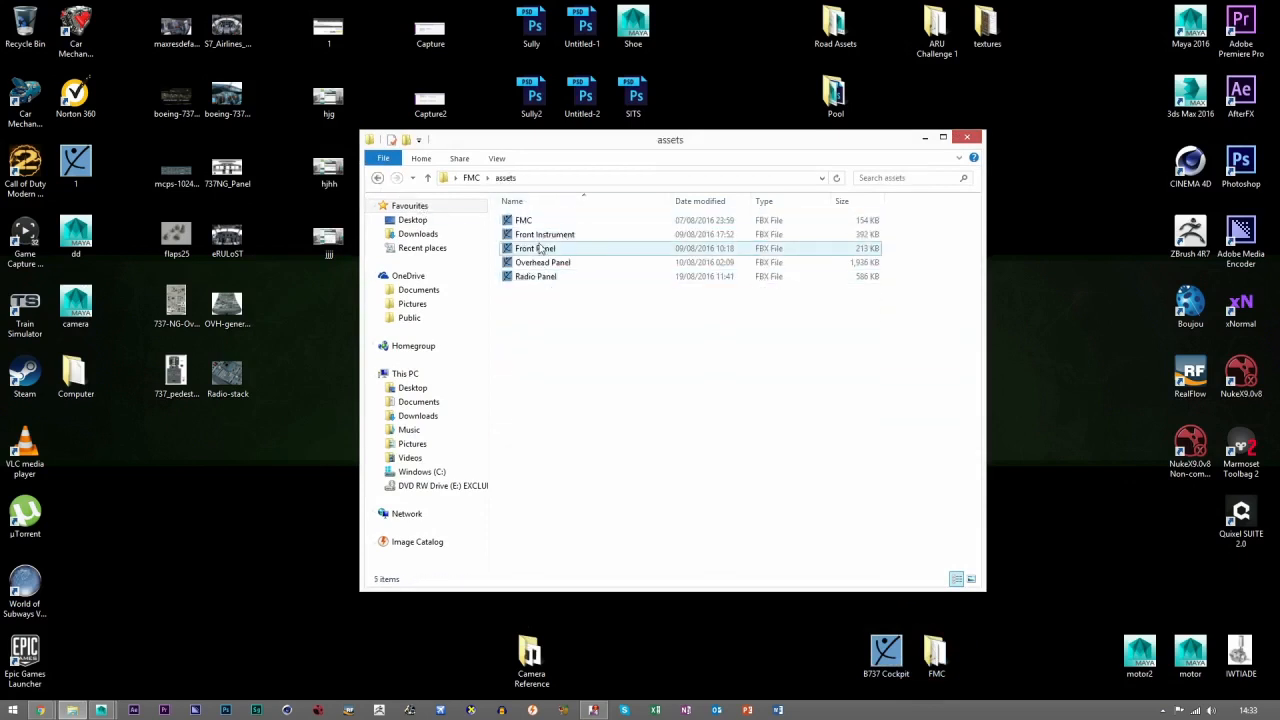
key("ctrl+a")
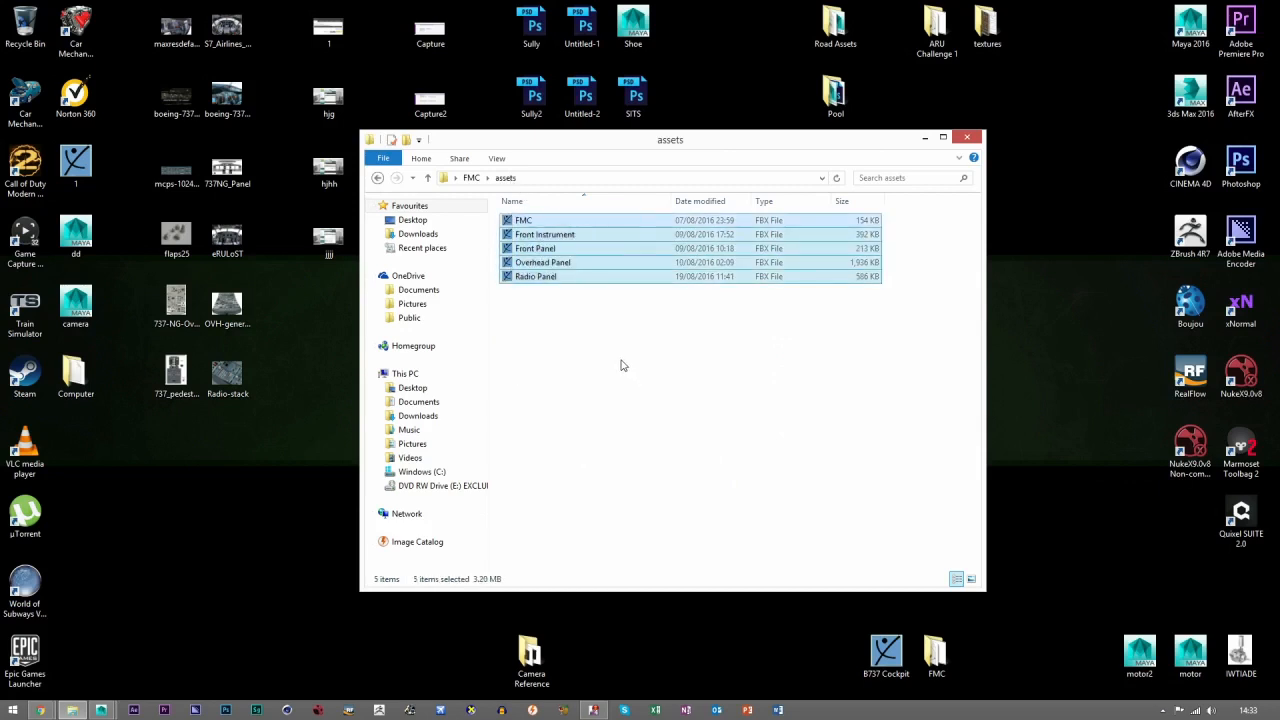
left_click(658, 360)
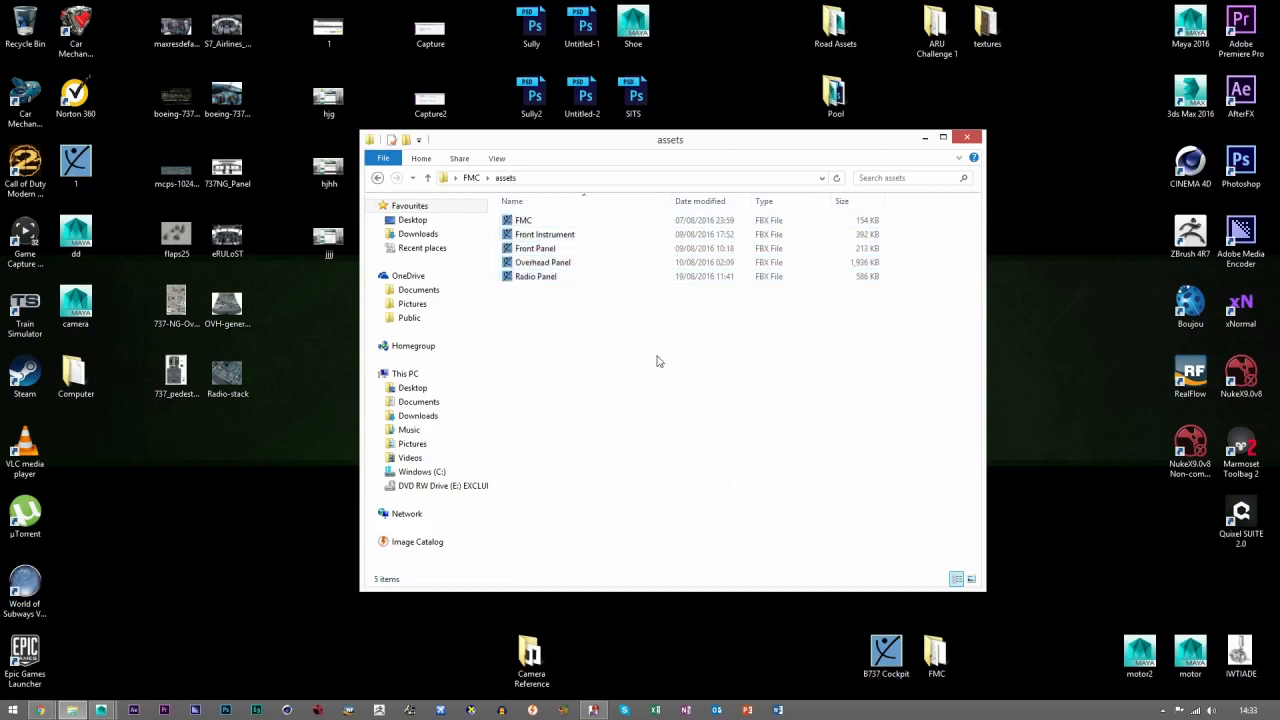
left_click(536, 276)
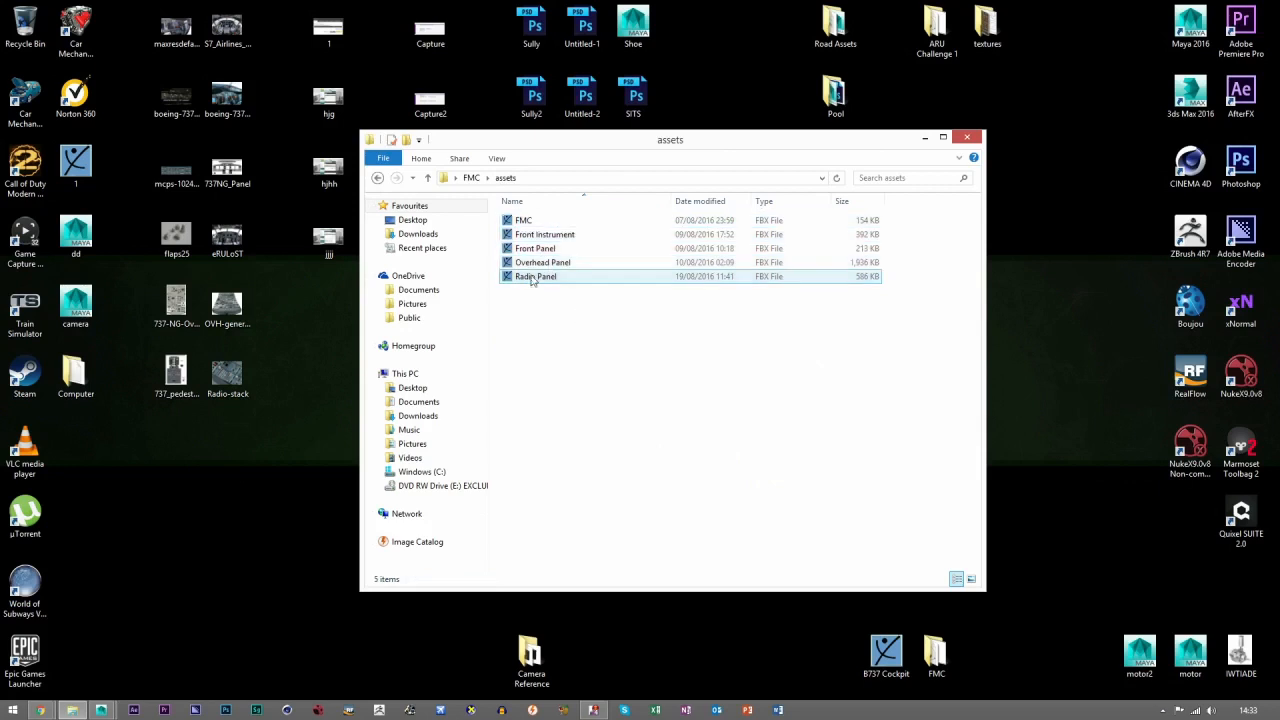
left_click(524, 220)
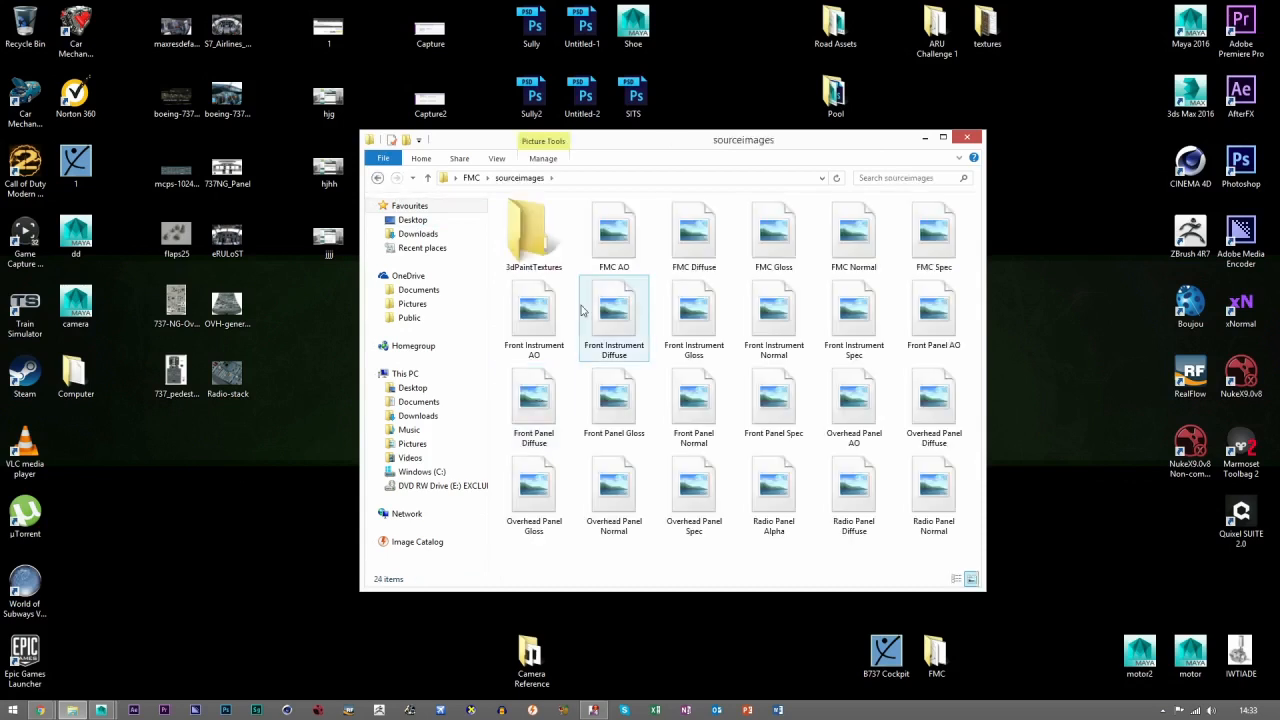
Select the FMC AO texture, then go to the images folder of UV snapshots.
left_click(932, 486)
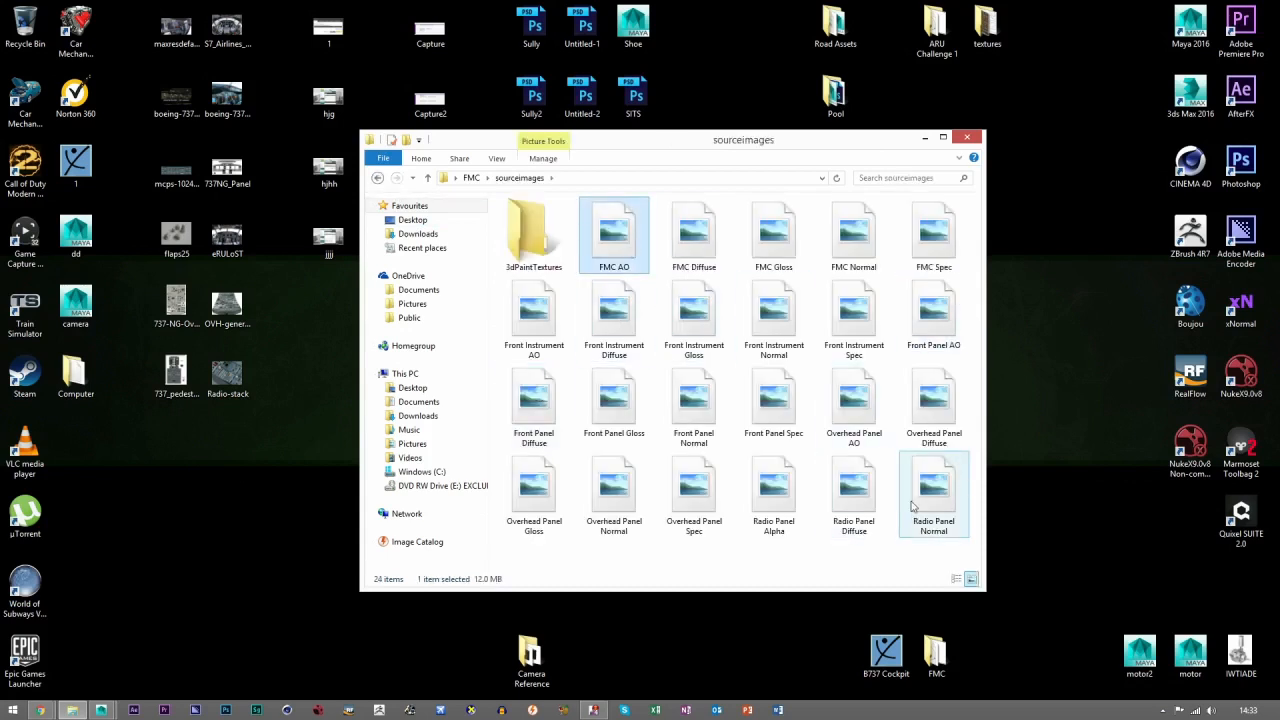
mouse_move(932, 486)
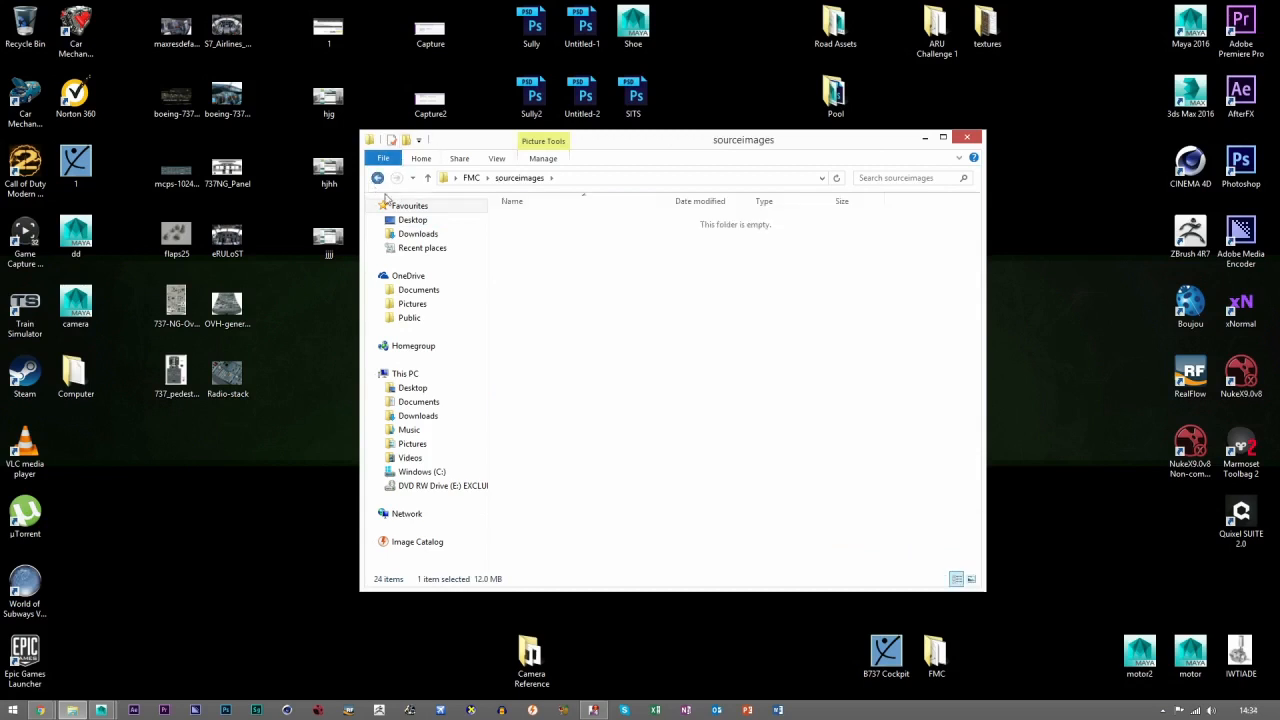
left_click(376, 178)
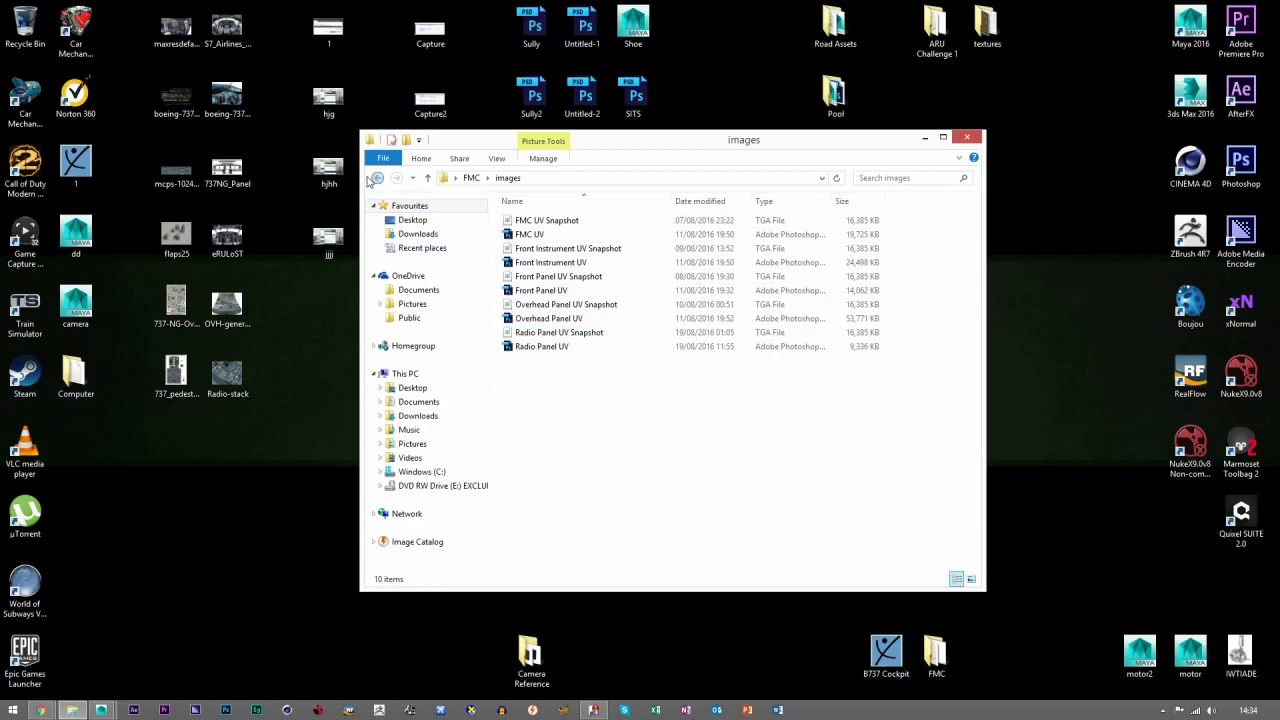
Move the desktop reference images into FMC's Reference folder, replacing the duplicate maxresdefault, then return to FMC.
left_click(376, 178)
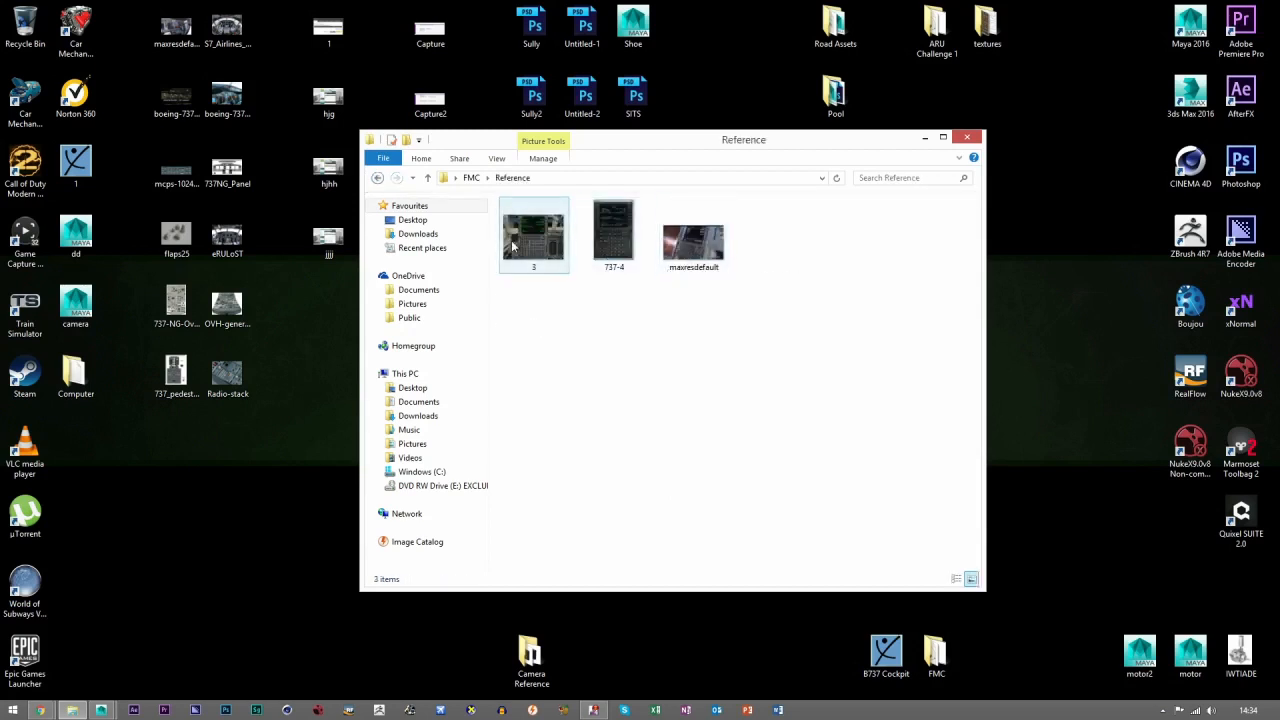
left_click(532, 230)
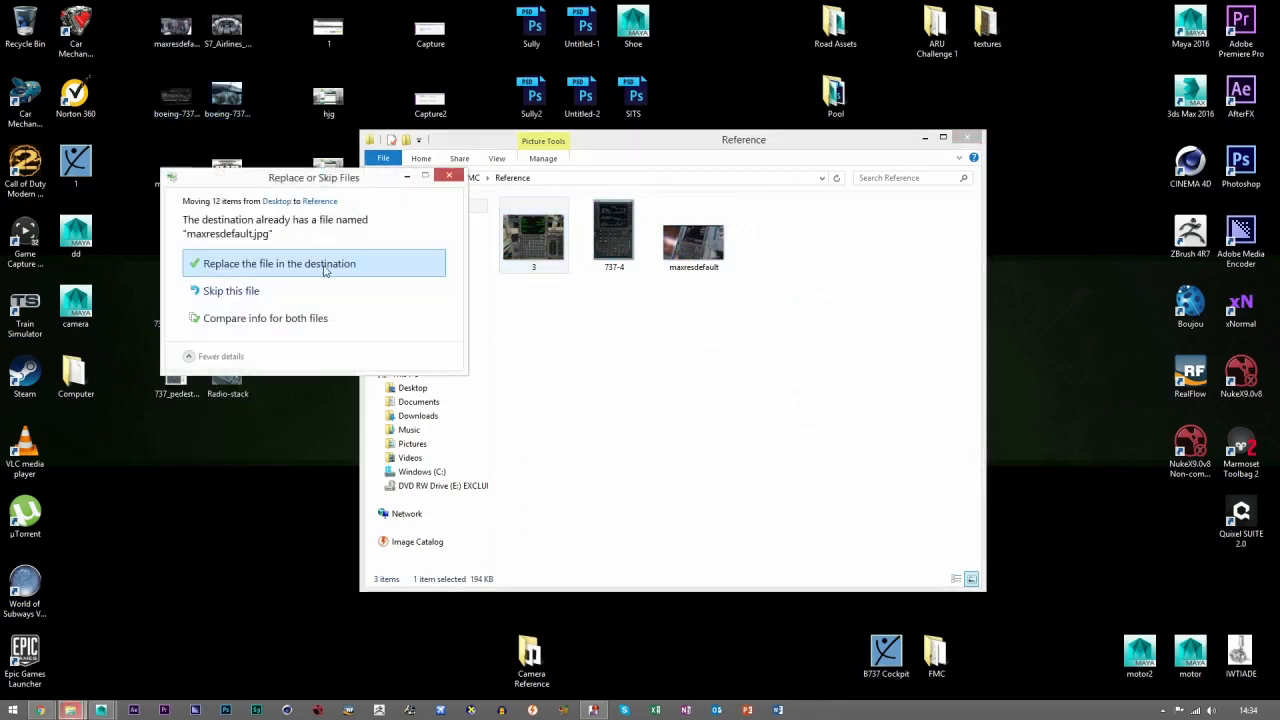
left_click(280, 264)
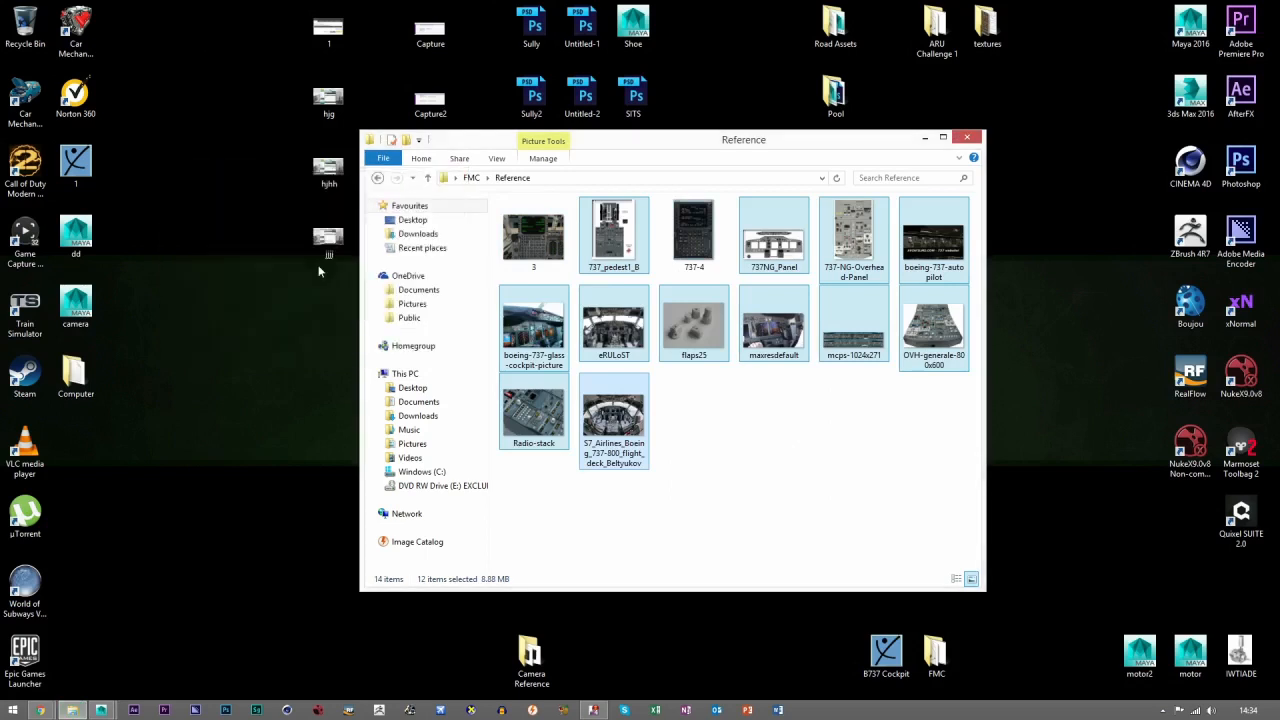
left_click(412, 218)
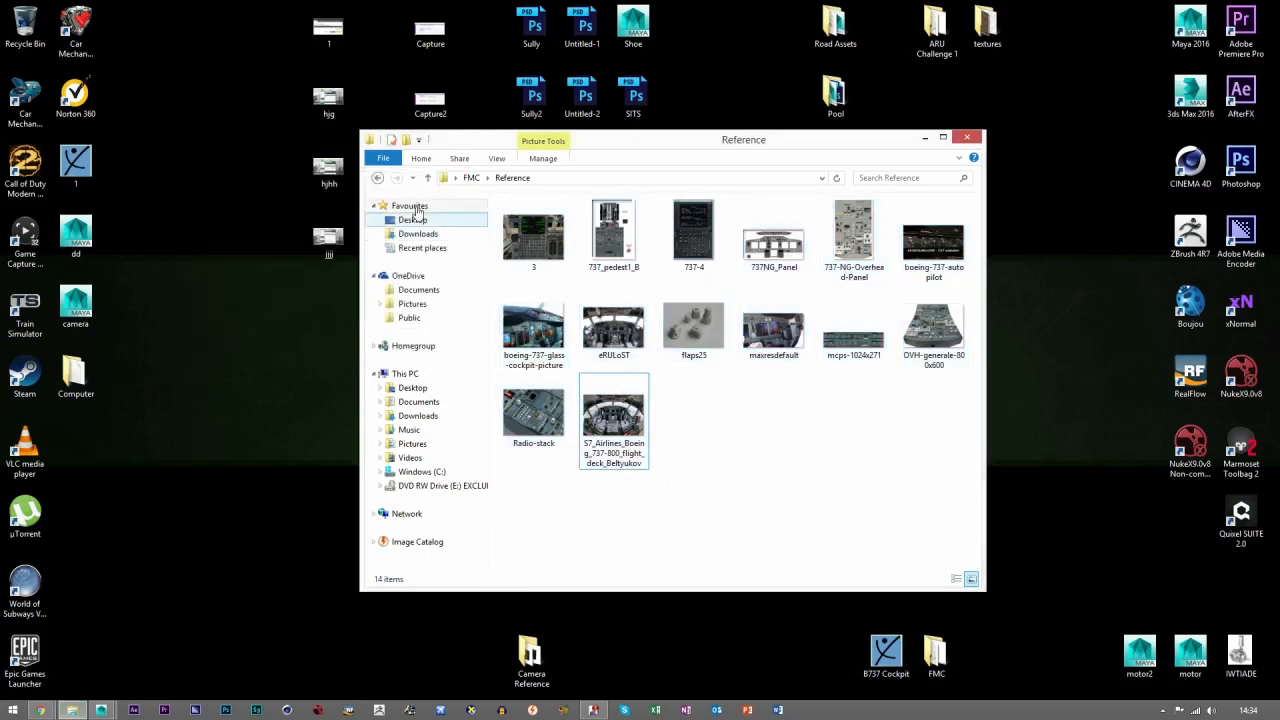
left_click(376, 176)
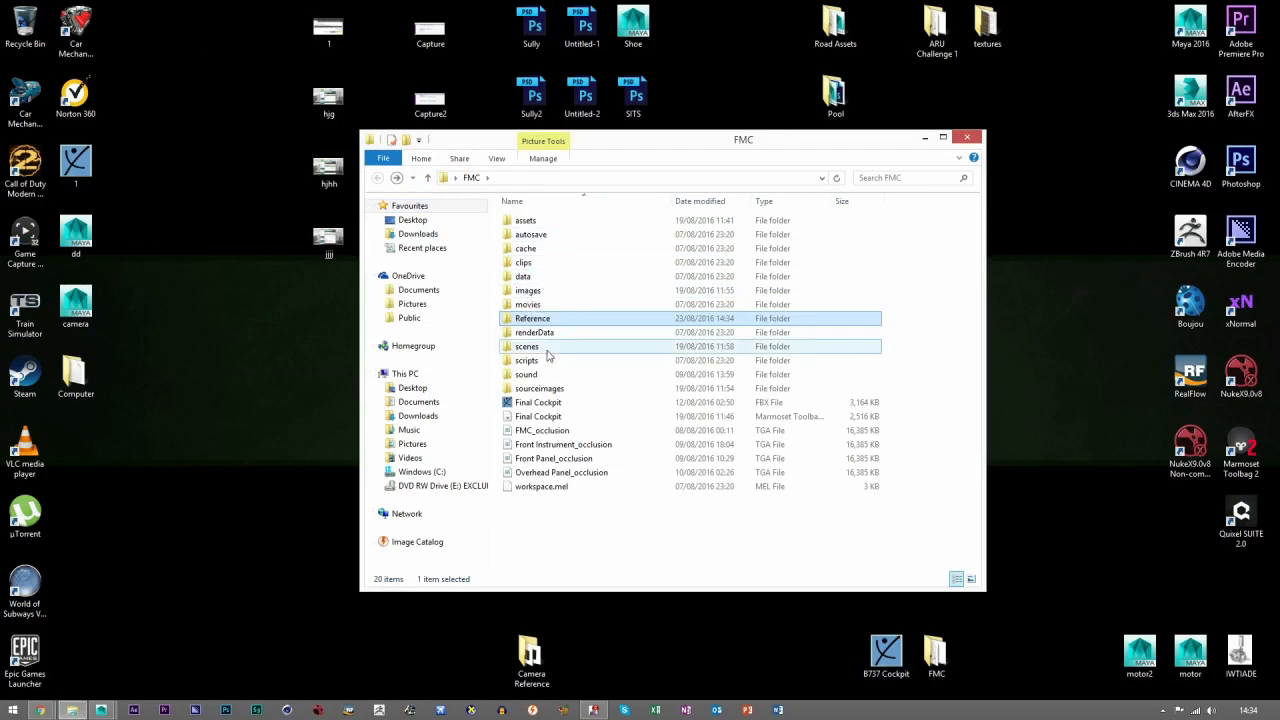
left_click(528, 360)
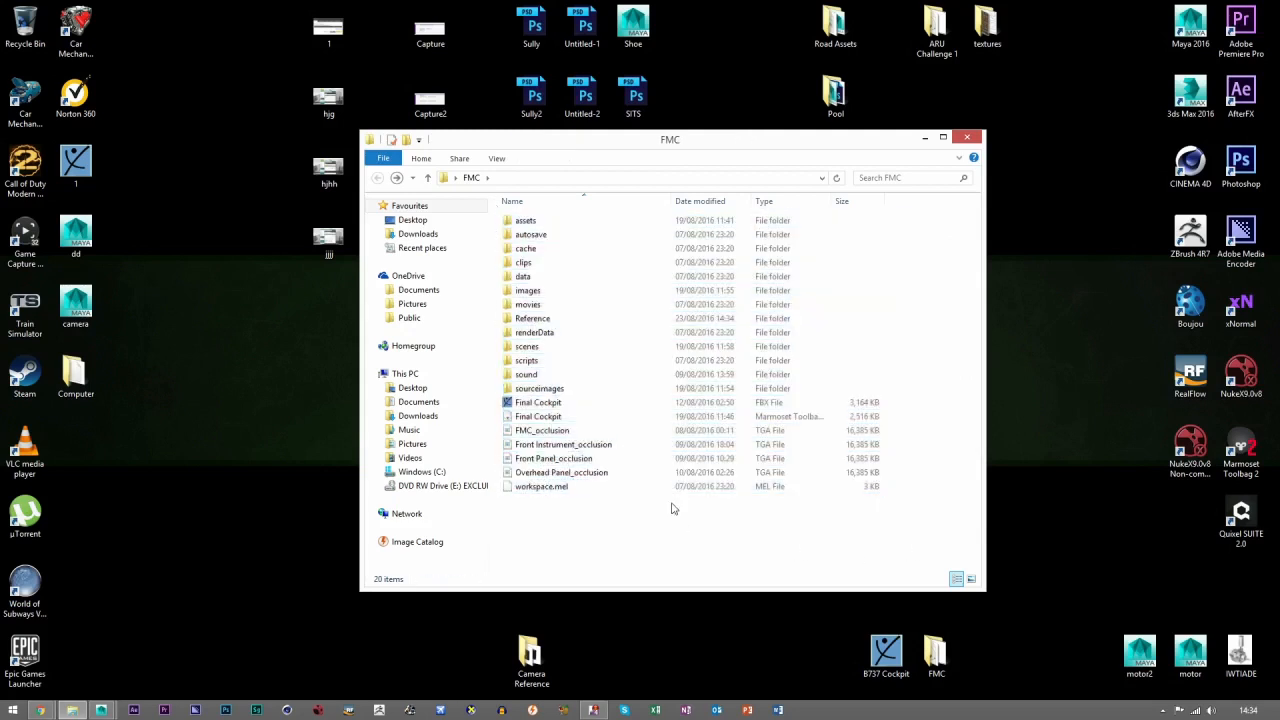
left_click(528, 360)
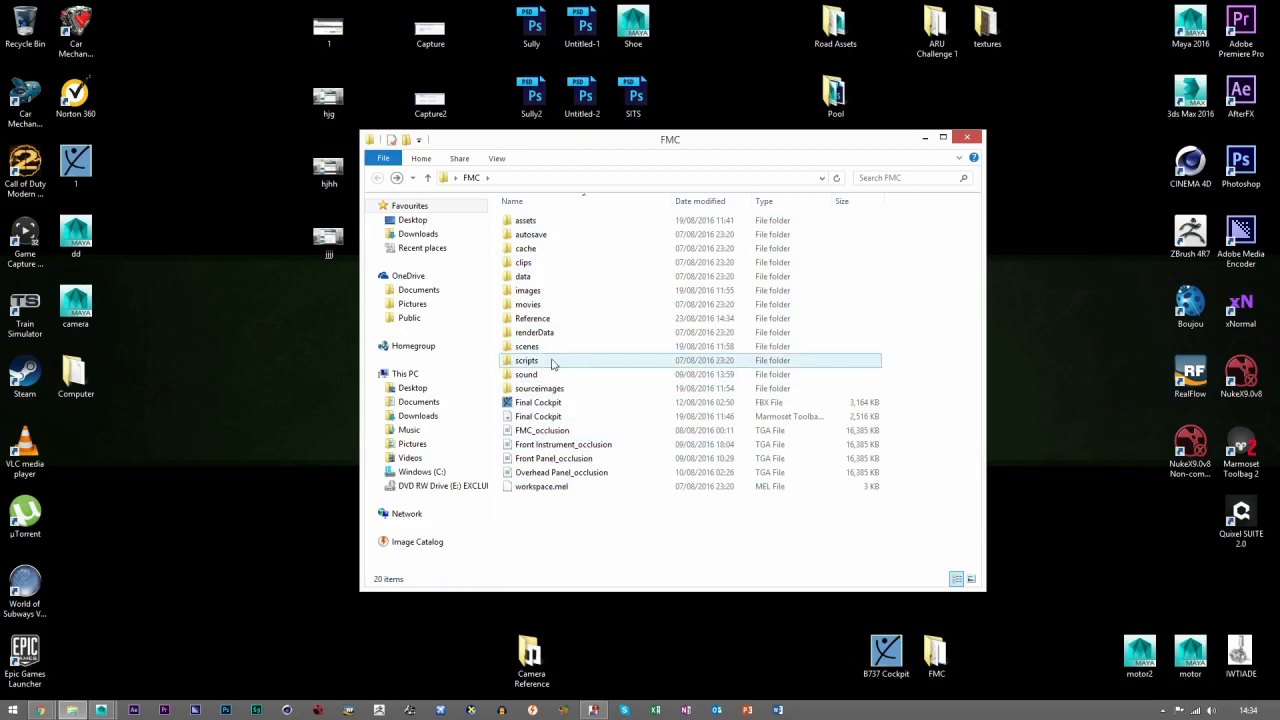
mouse_move(528, 360)
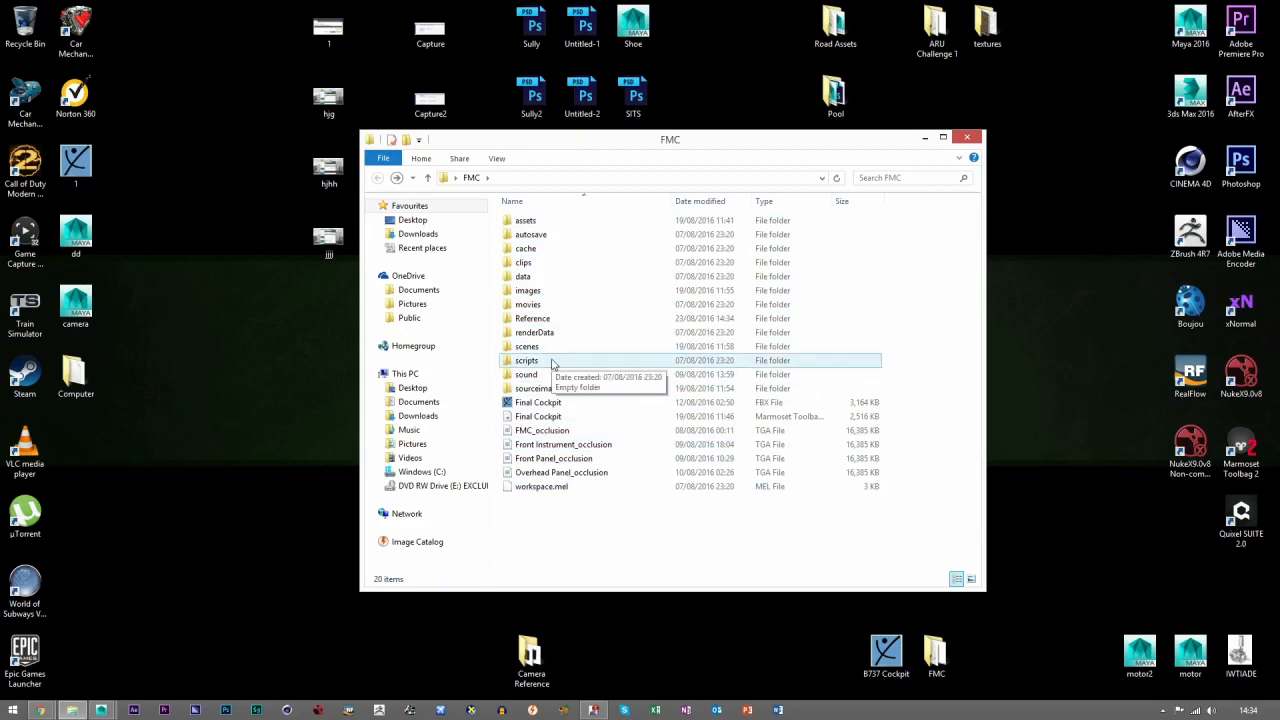